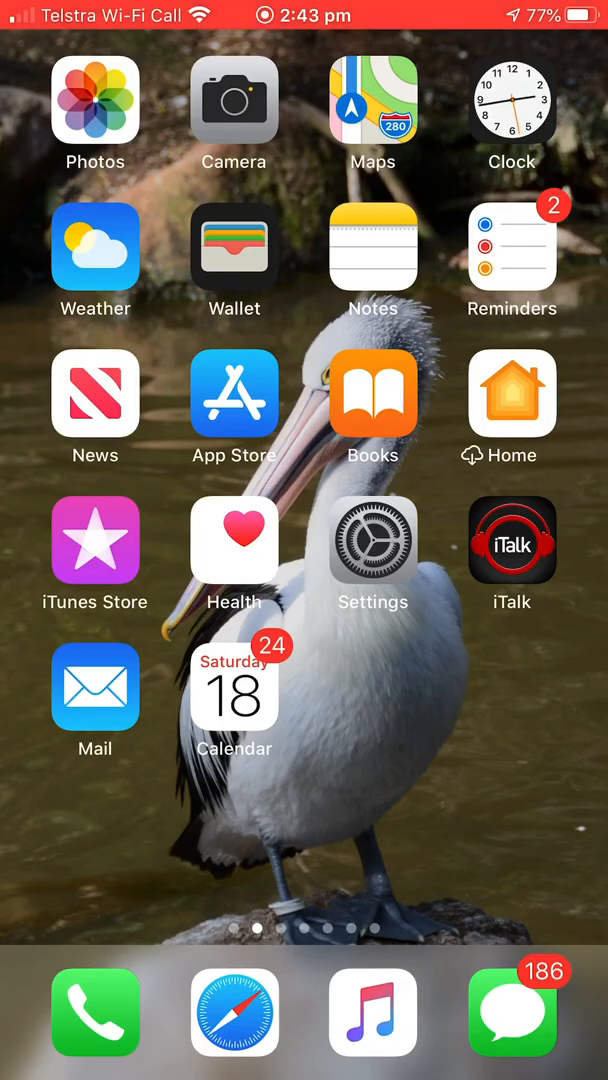
Swipe across the home screen pages to reach the Adobe Scan icon and launch it.
scroll("left", 3)
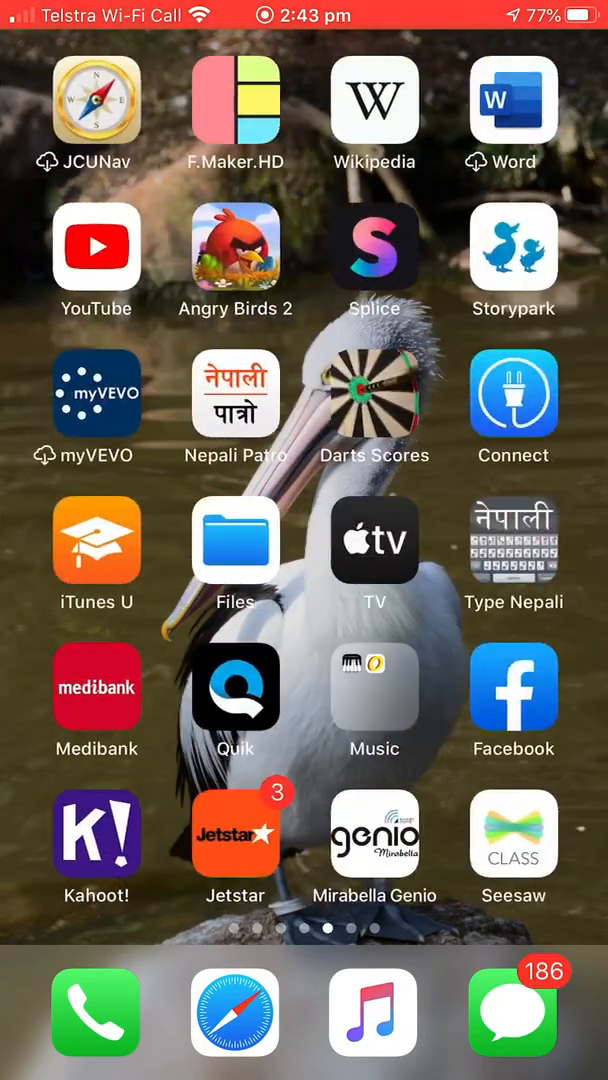
scroll("left", 3)
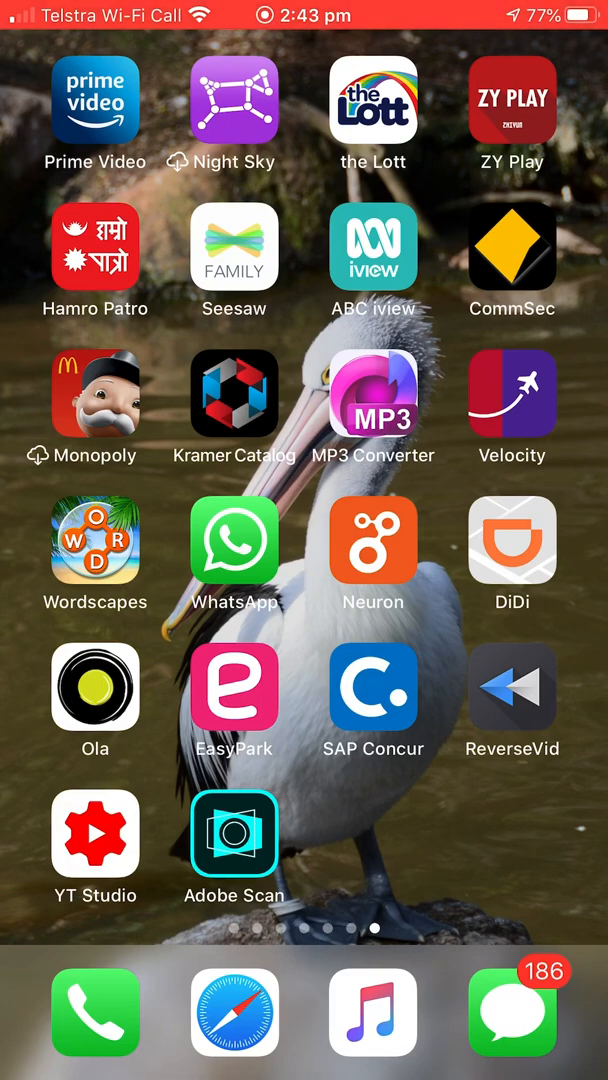
scroll("right", 3)
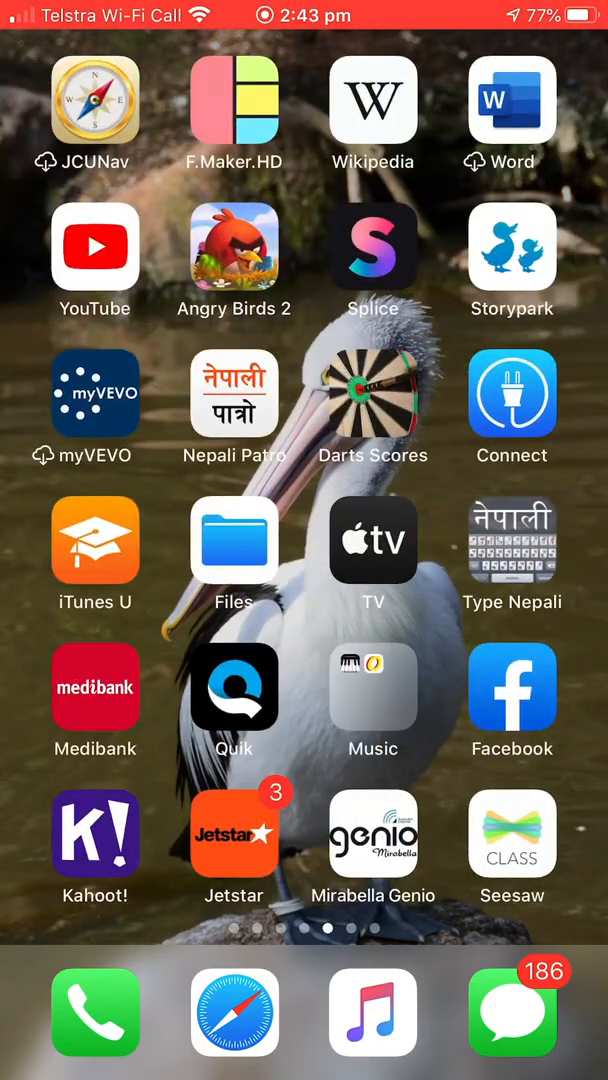
scroll("left", 3)
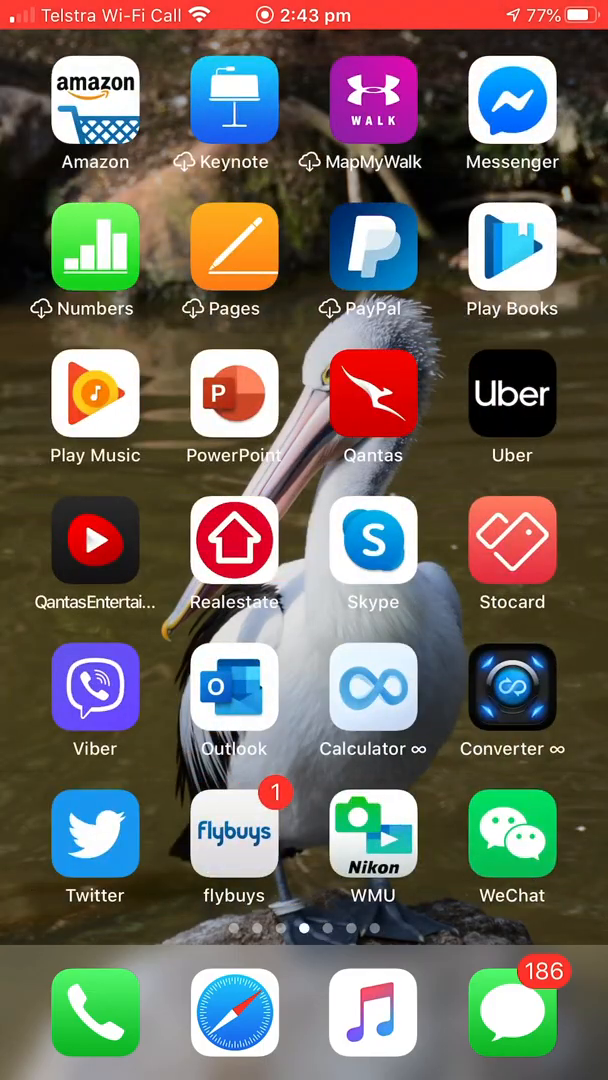
scroll("left", 3)
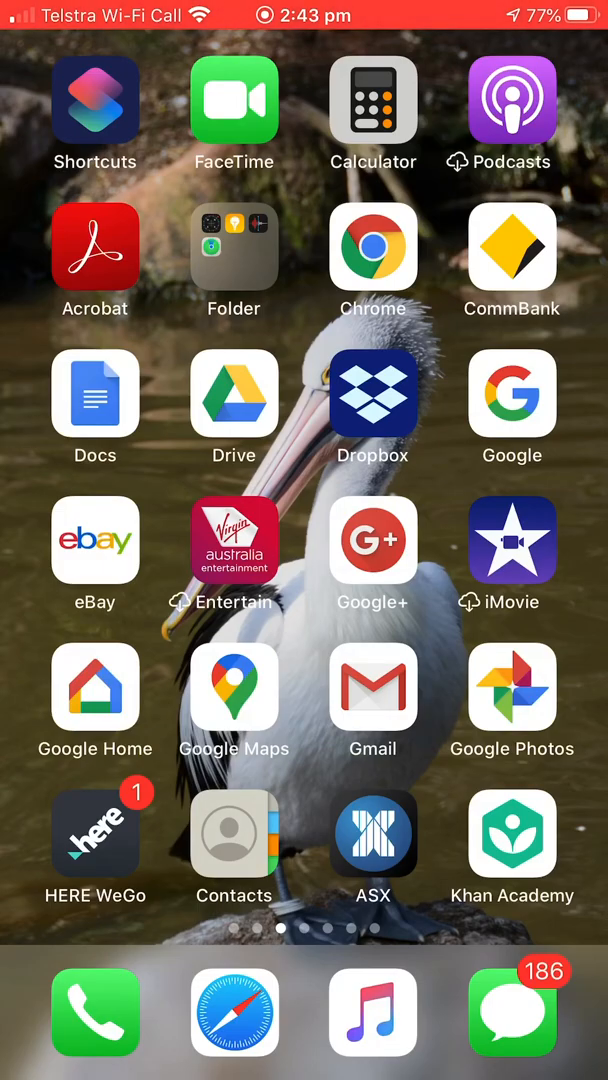
scroll("left", 3)
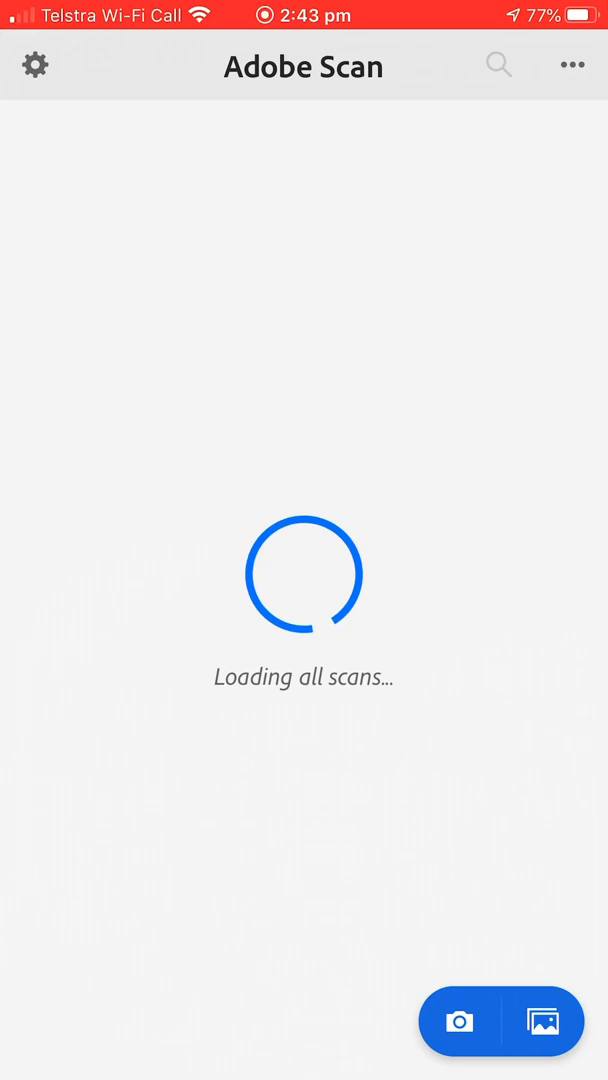
Start a new document scan, capture the first handwritten page, accept its borders and capture the second.
left_click(460, 1020)
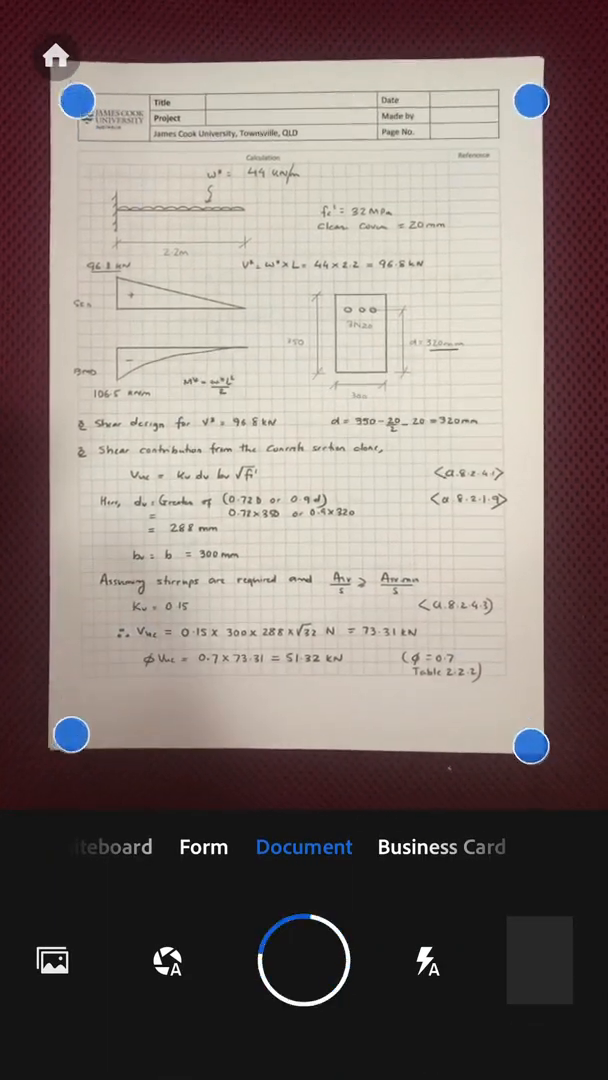
left_click(304, 960)
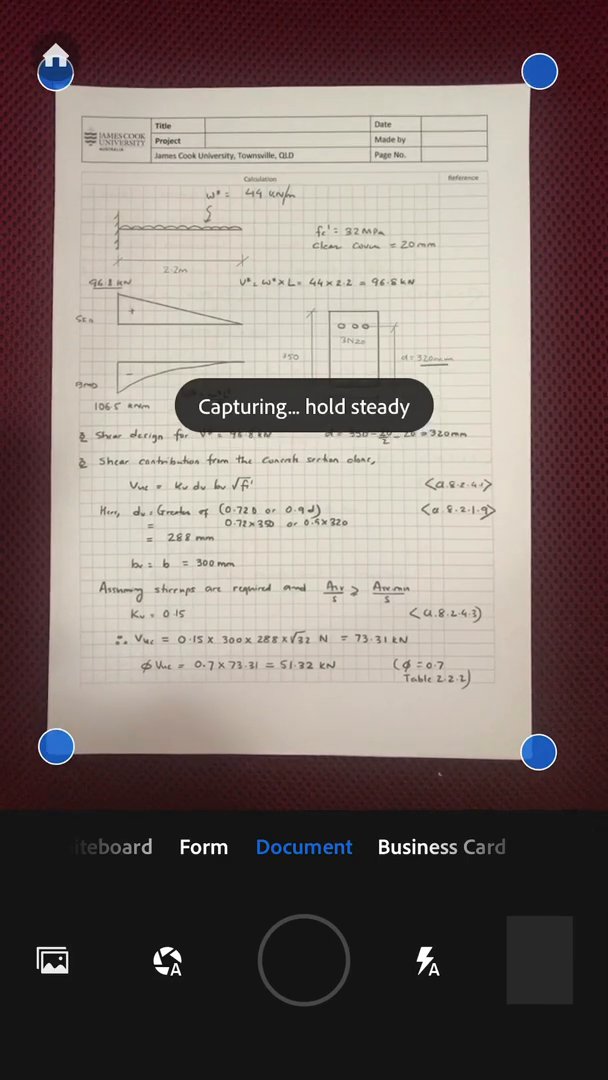
left_click(304, 960)
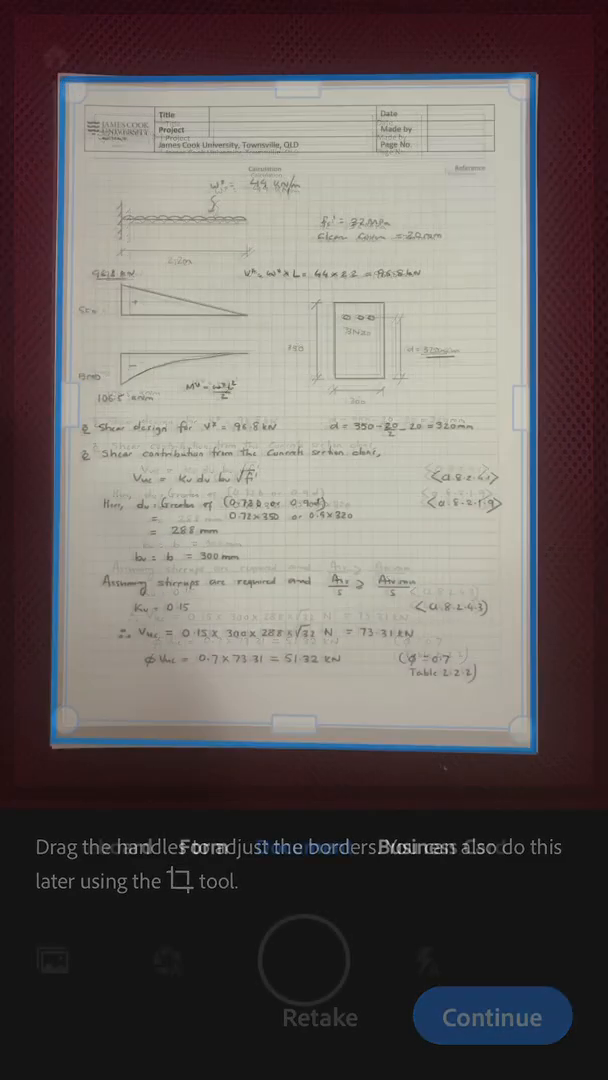
left_click(492, 1016)
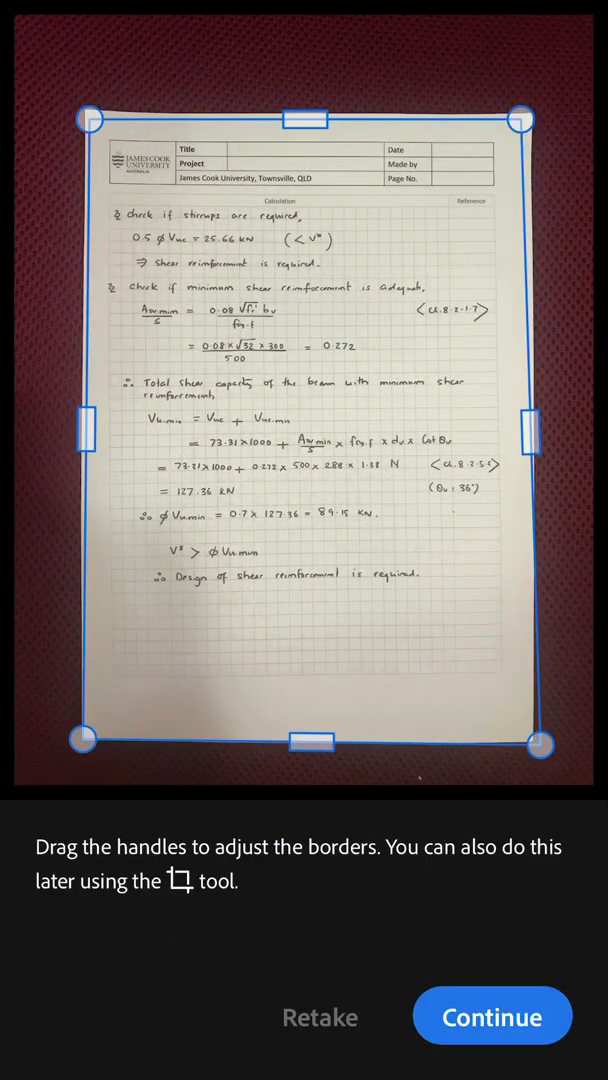
Accept the second page's borders and capture the third and fourth handwritten pages for review.
left_click(492, 1016)
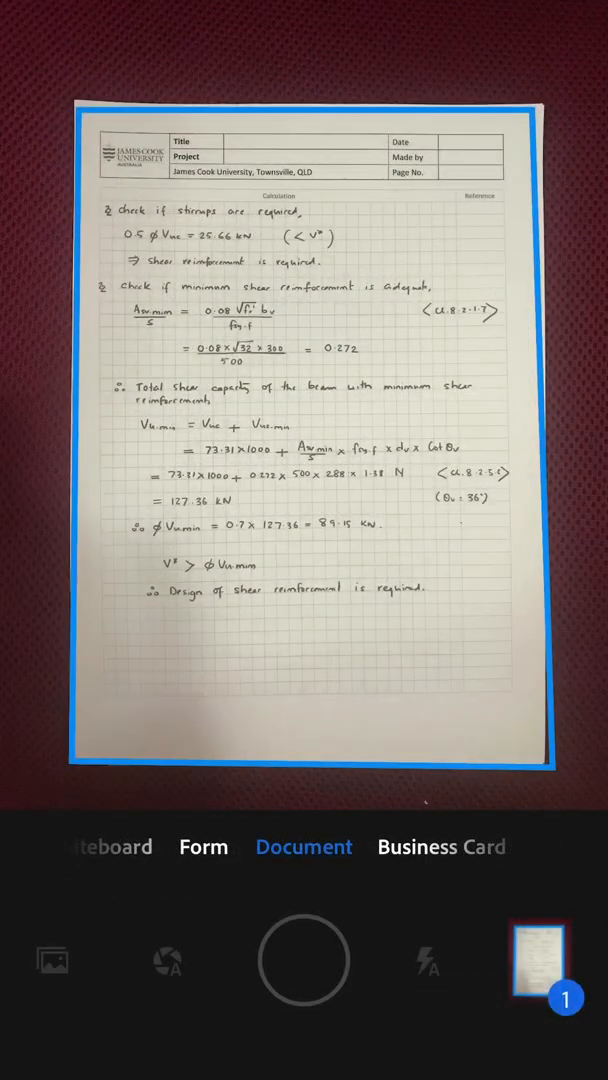
left_click(304, 960)
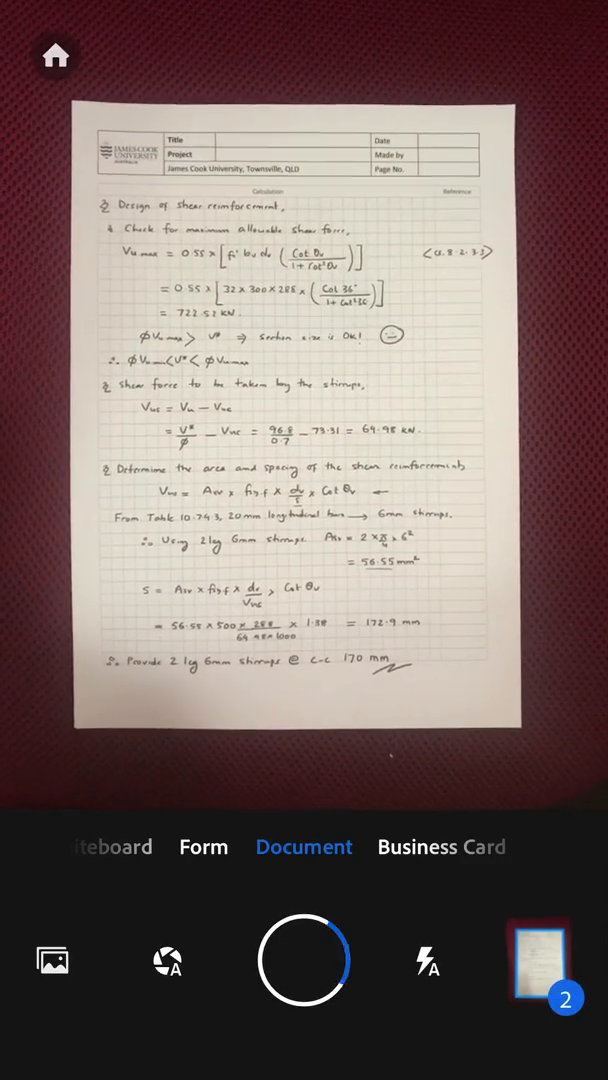
left_click(304, 960)
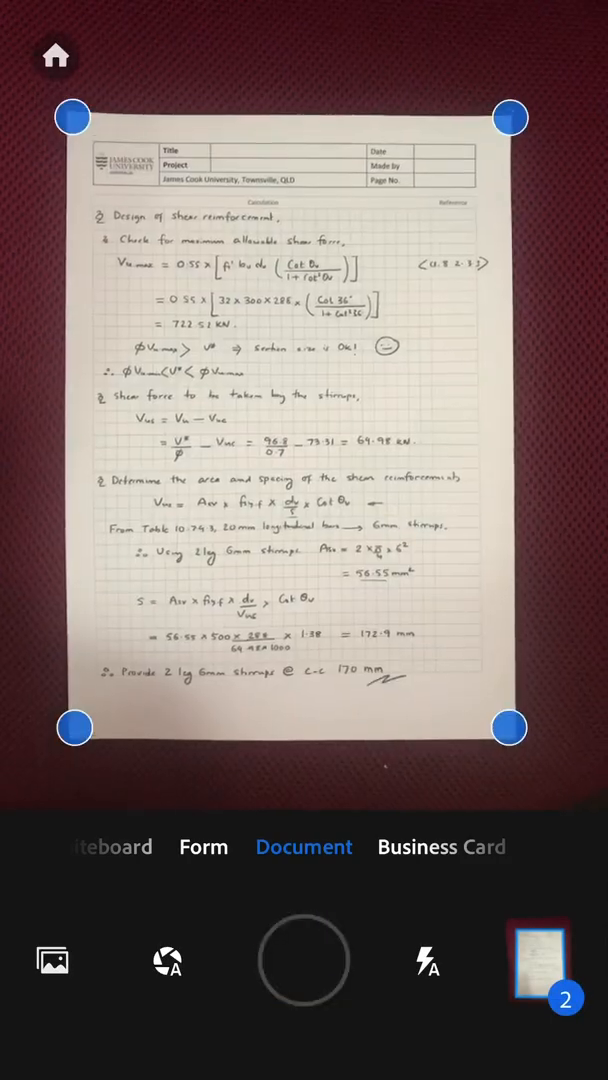
left_click(304, 960)
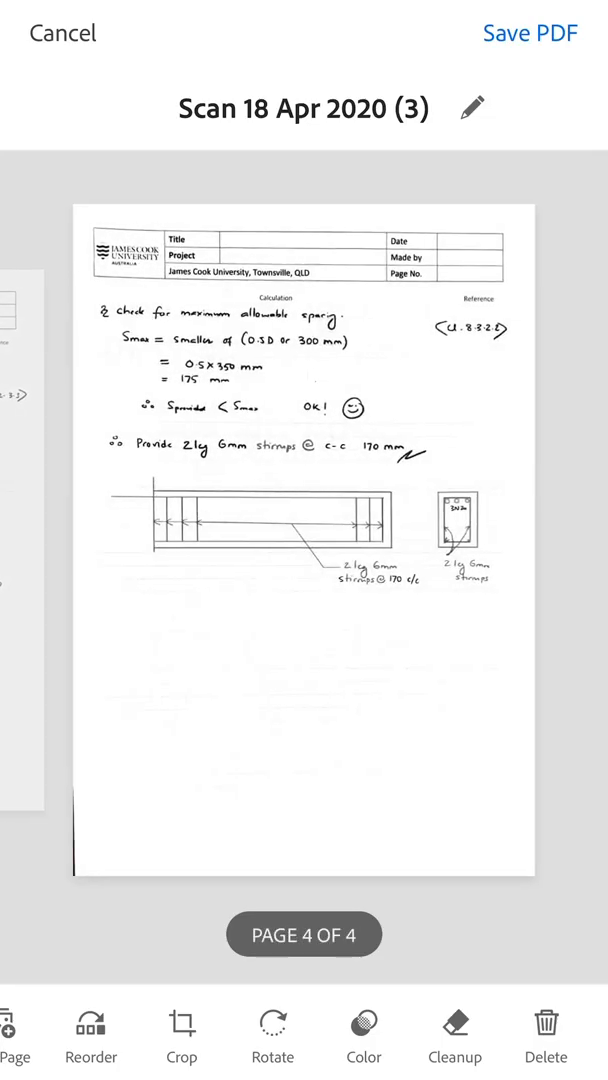
Save the four pages as the PDF 'Scan 18 Apr 2020 (3)' to Document Cloud, then go to app settings.
left_click(530, 36)
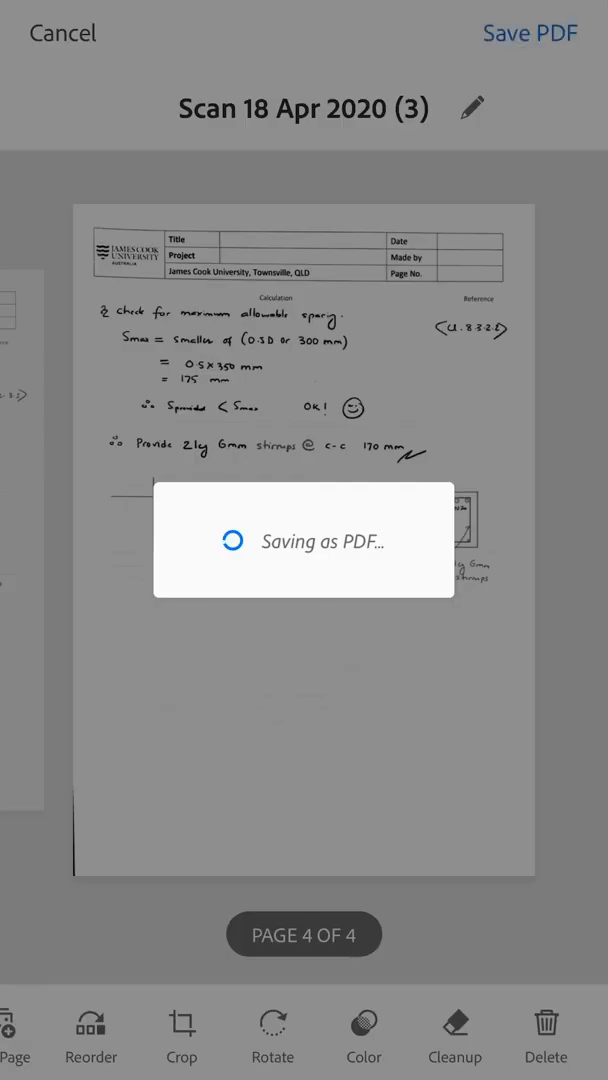
left_click(520, 32)
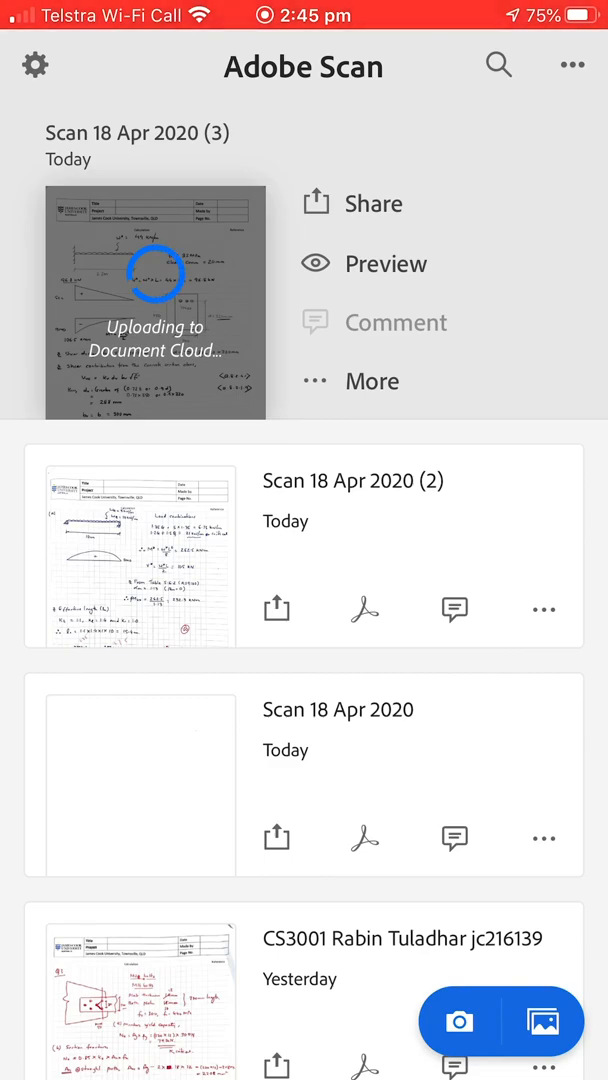
left_click(36, 68)
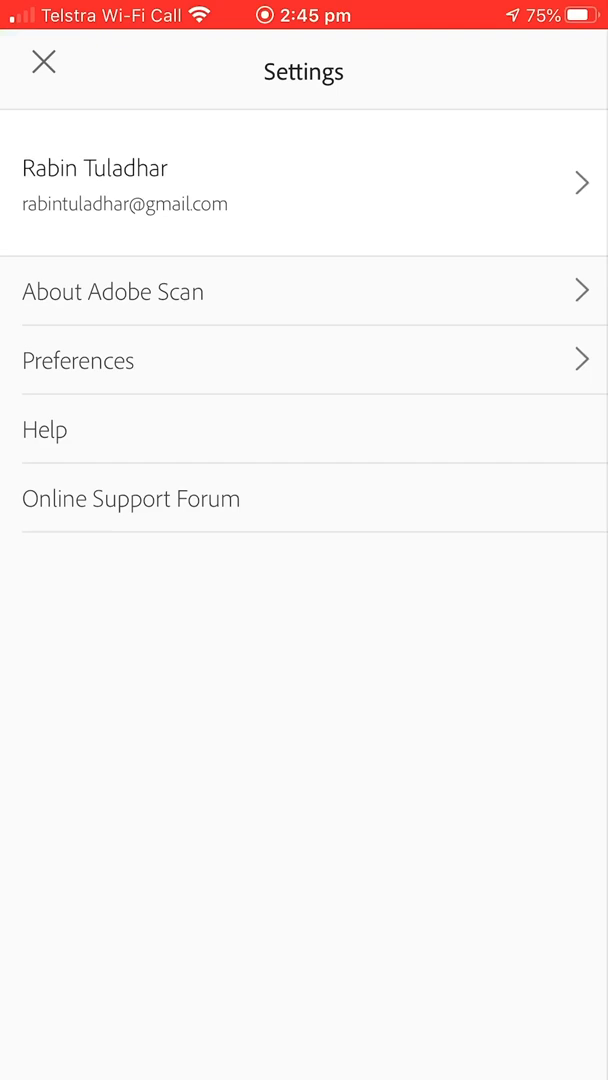
left_click(78, 360)
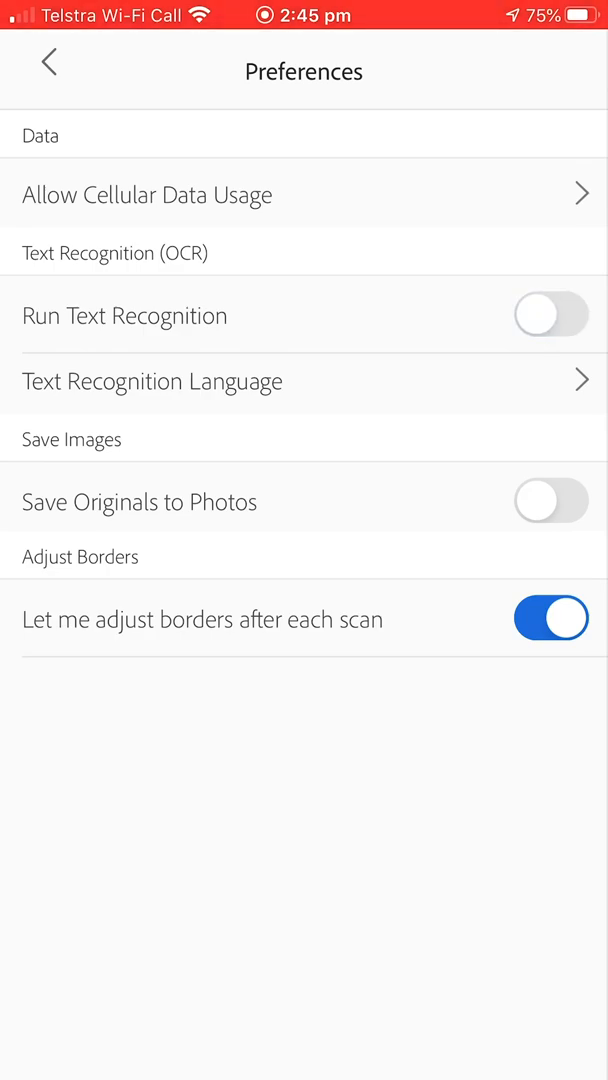
left_click(48, 62)
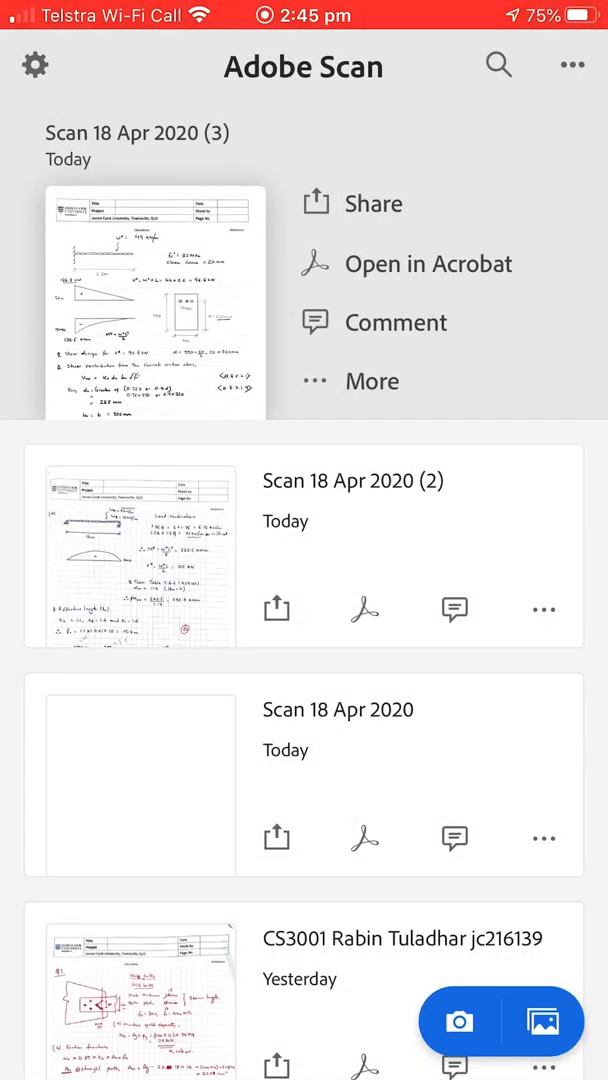
View the newest scan, page through its four pages and bring up the share sheet.
left_click(150, 304)
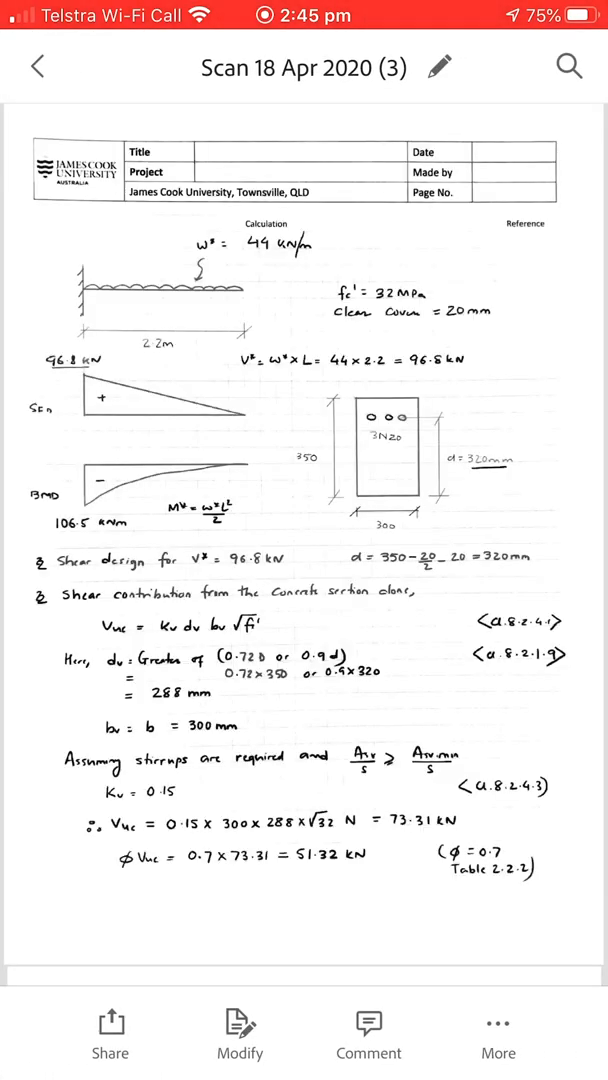
scroll("down", 3)
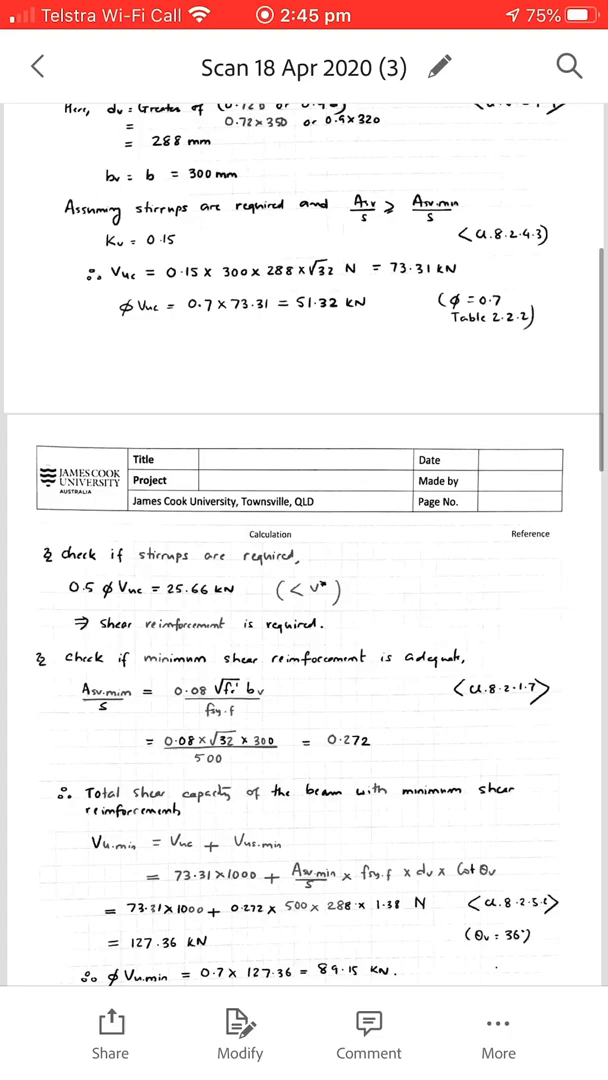
scroll("down", 3)
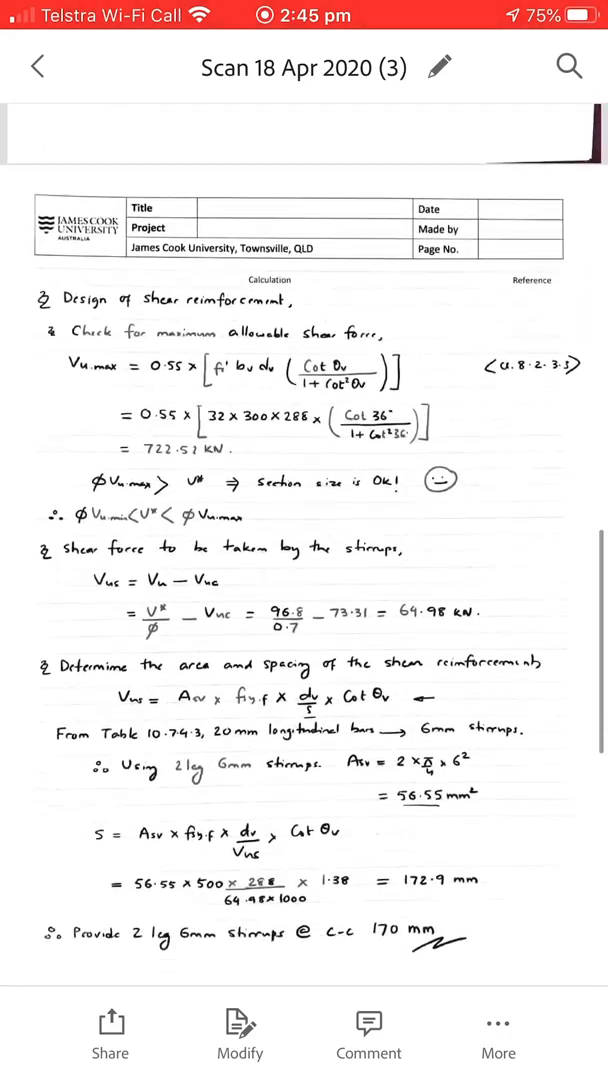
scroll("down", 3)
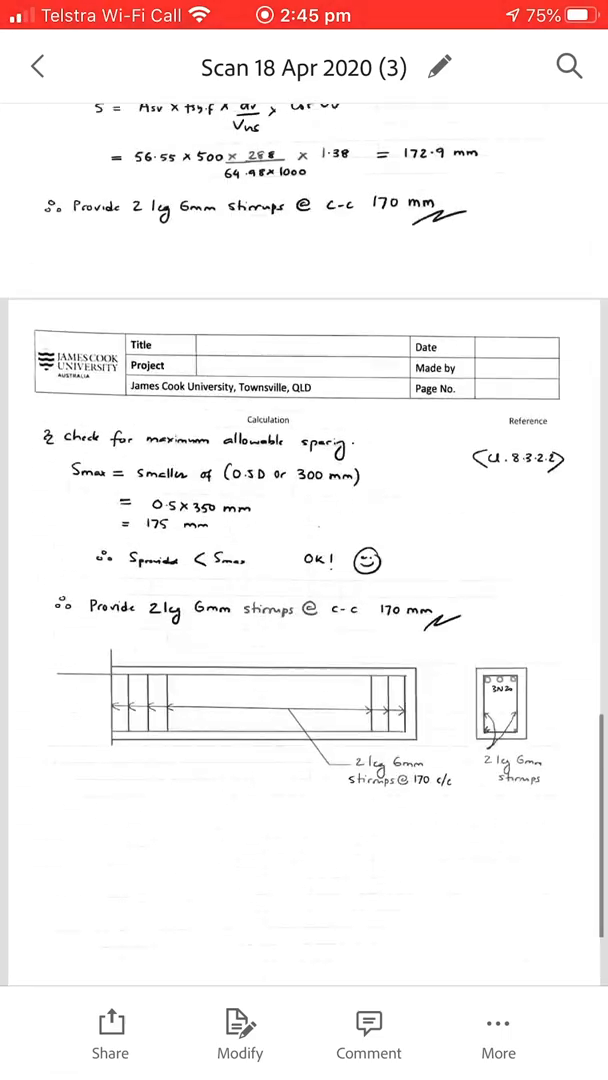
left_click(110, 1026)
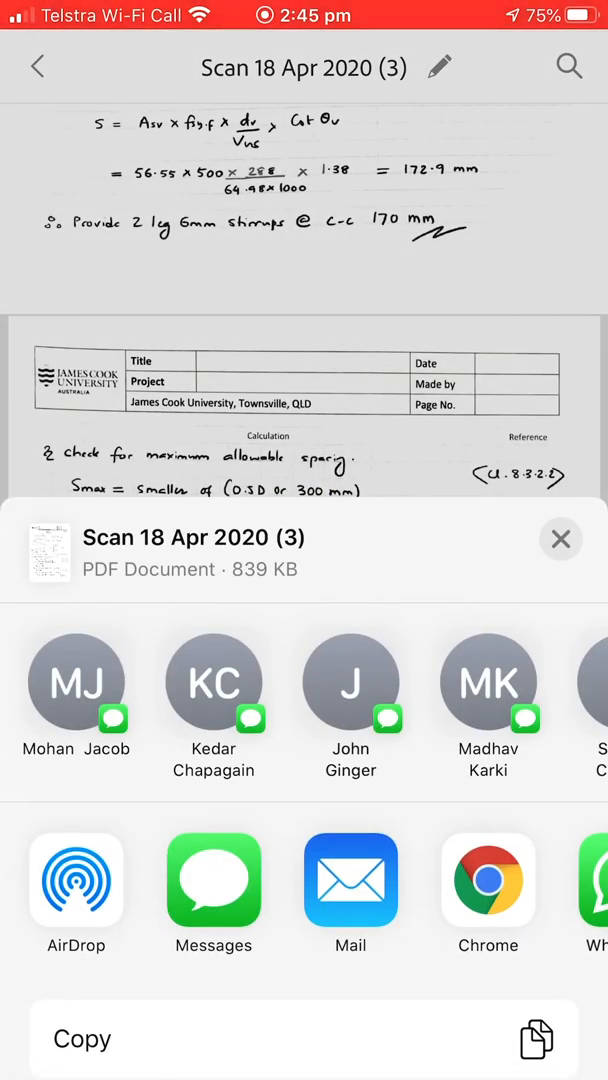
From the full apps list choose Acrobat and import the scan into it.
scroll("left", 3)
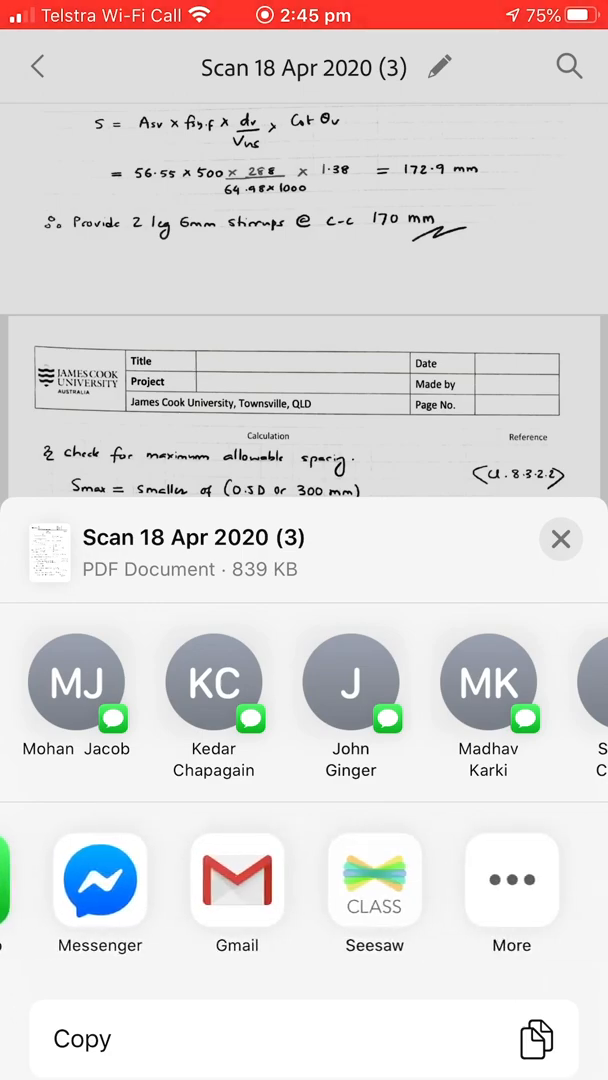
left_click(512, 880)
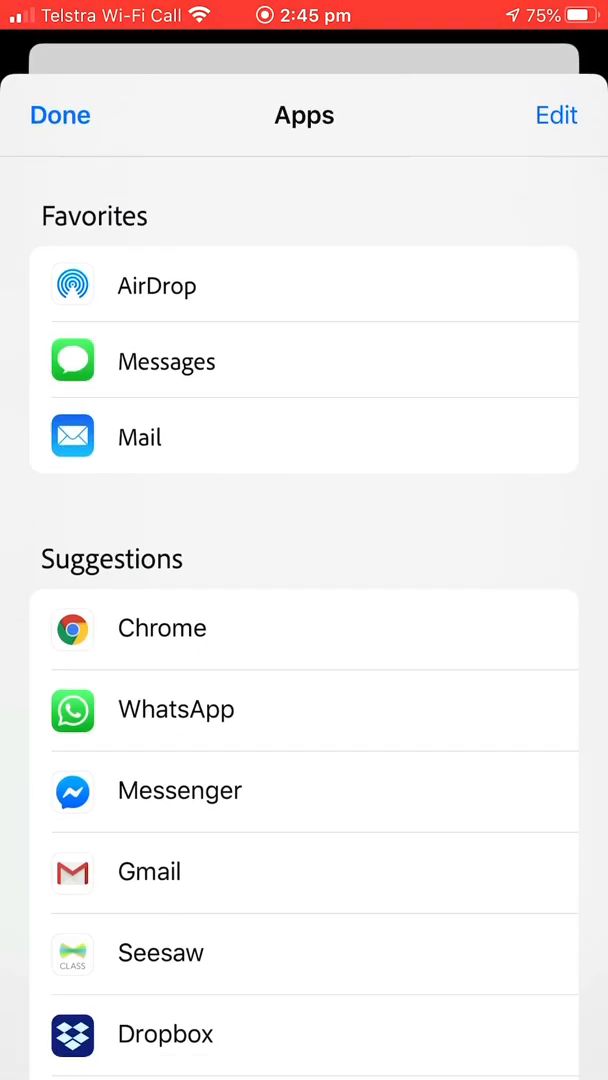
scroll("down", 3)
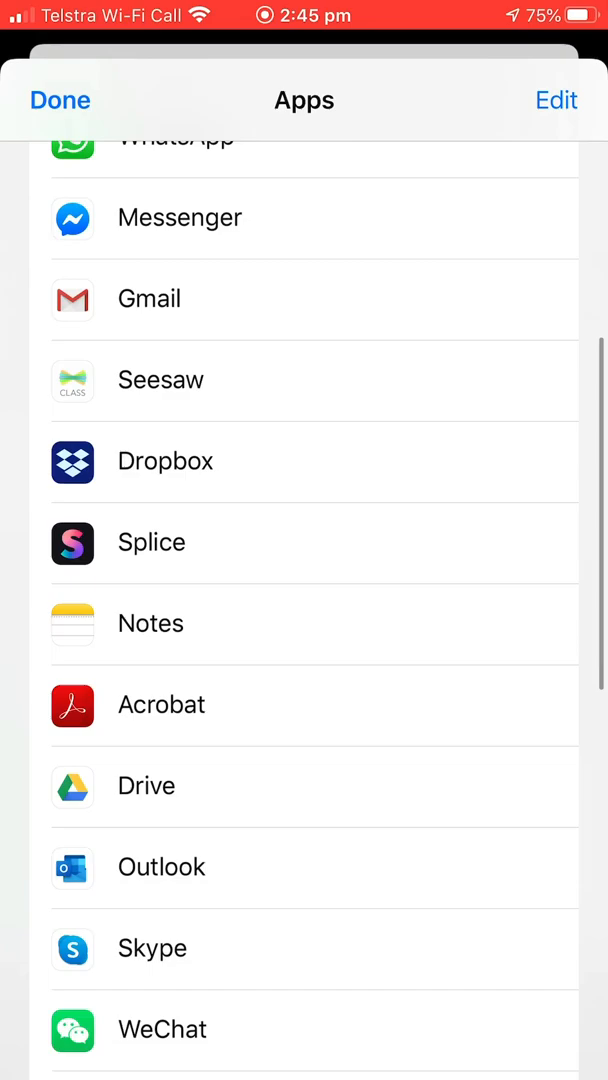
scroll("down", 3)
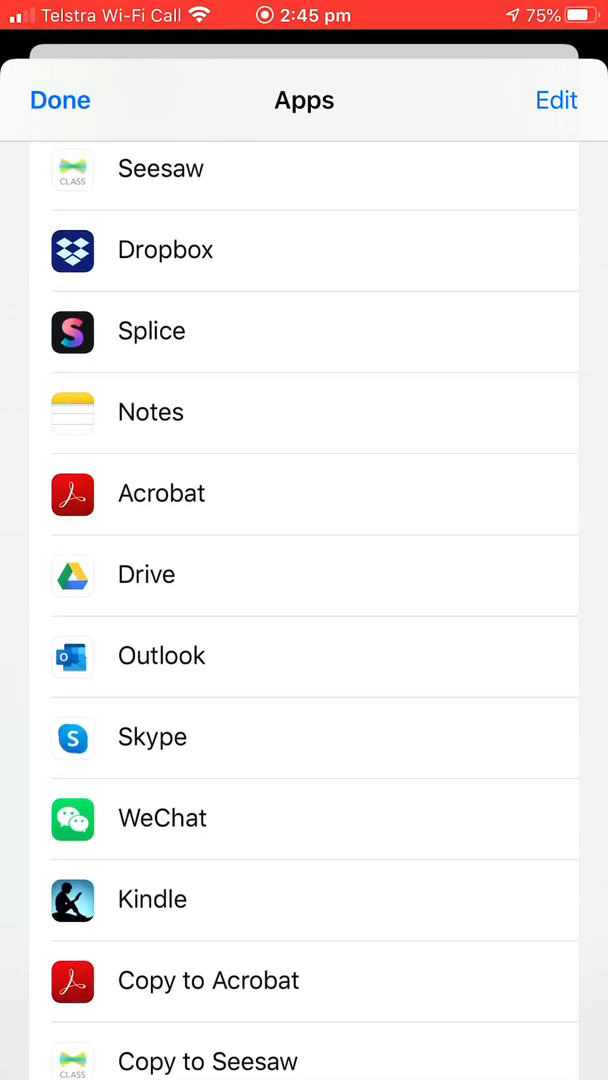
left_click(160, 492)
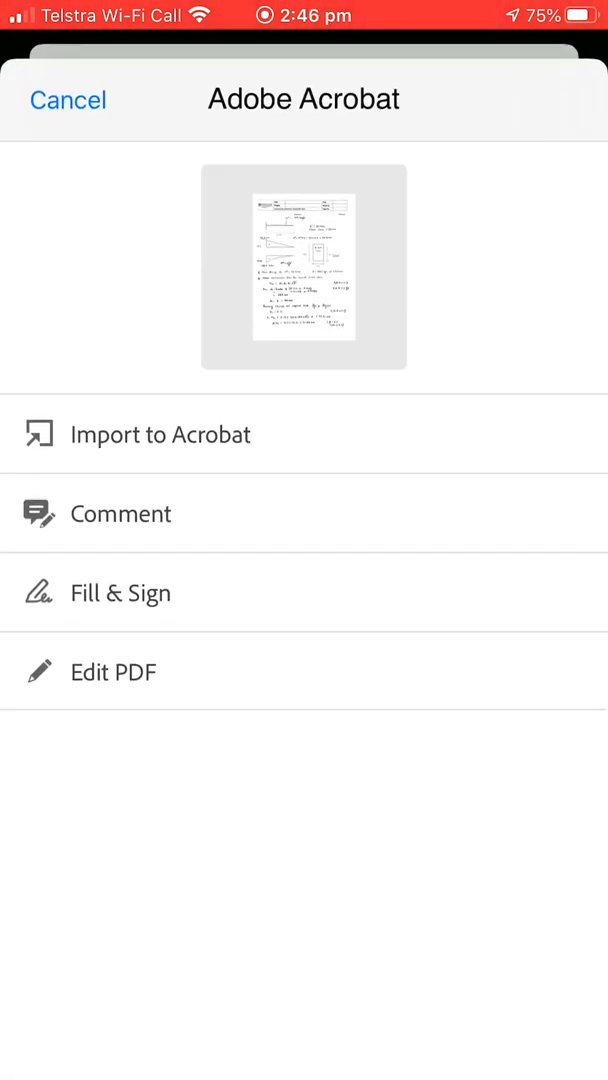
left_click(158, 434)
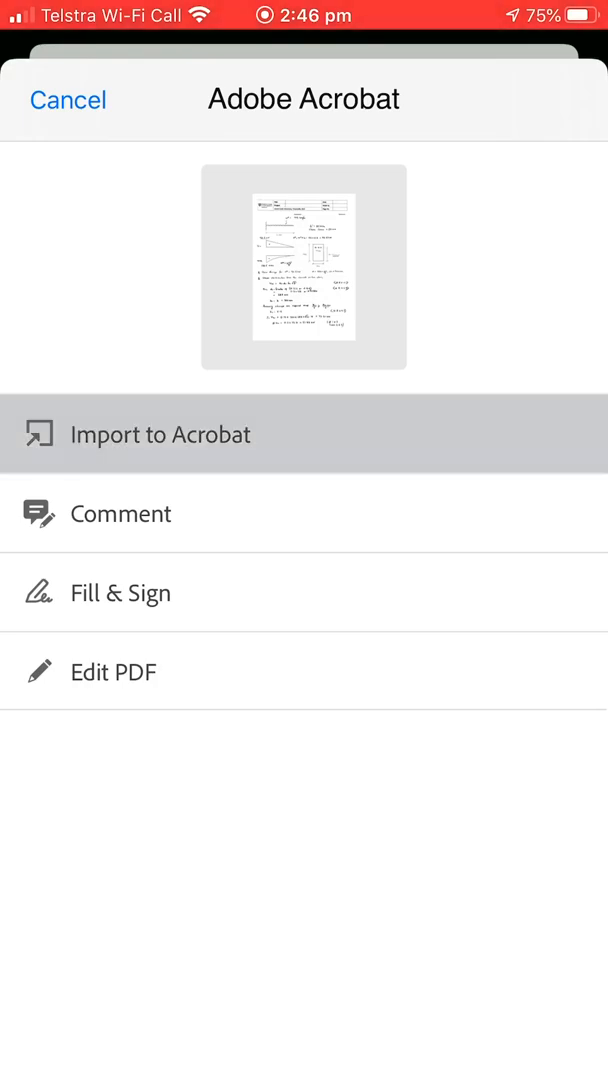
left_click(158, 434)
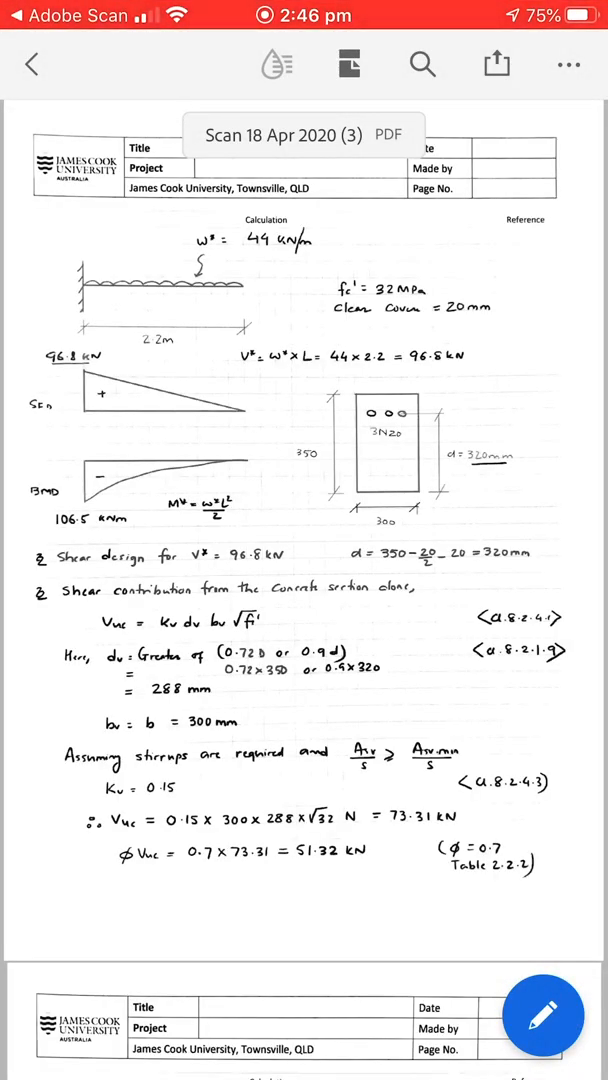
Page through the imported scan in Acrobat Reader, then switch to the browser with LearnJCU.
scroll("down", 3)
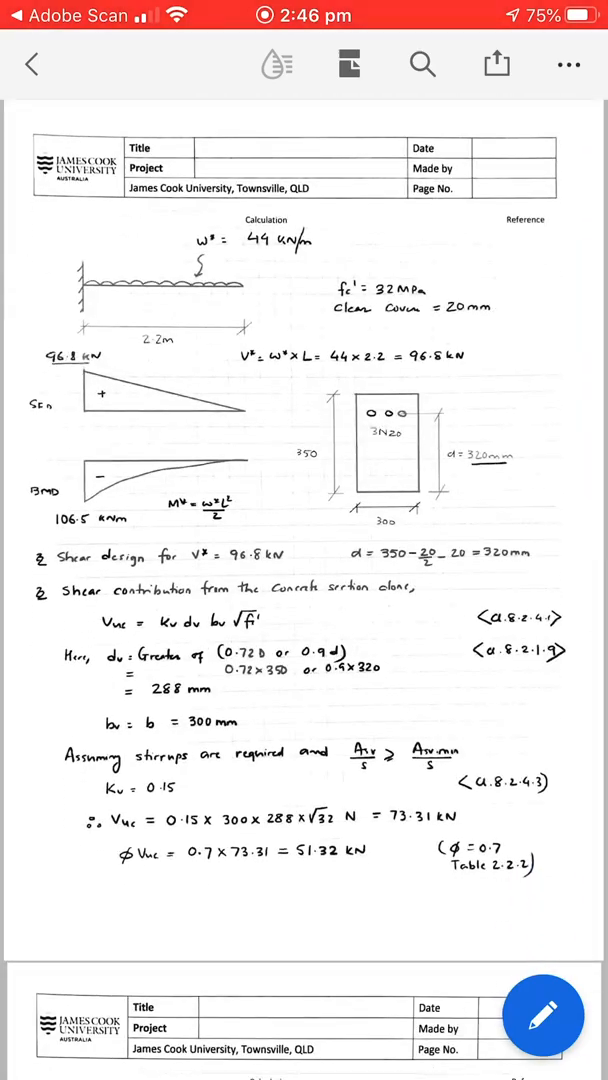
left_click(568, 64)
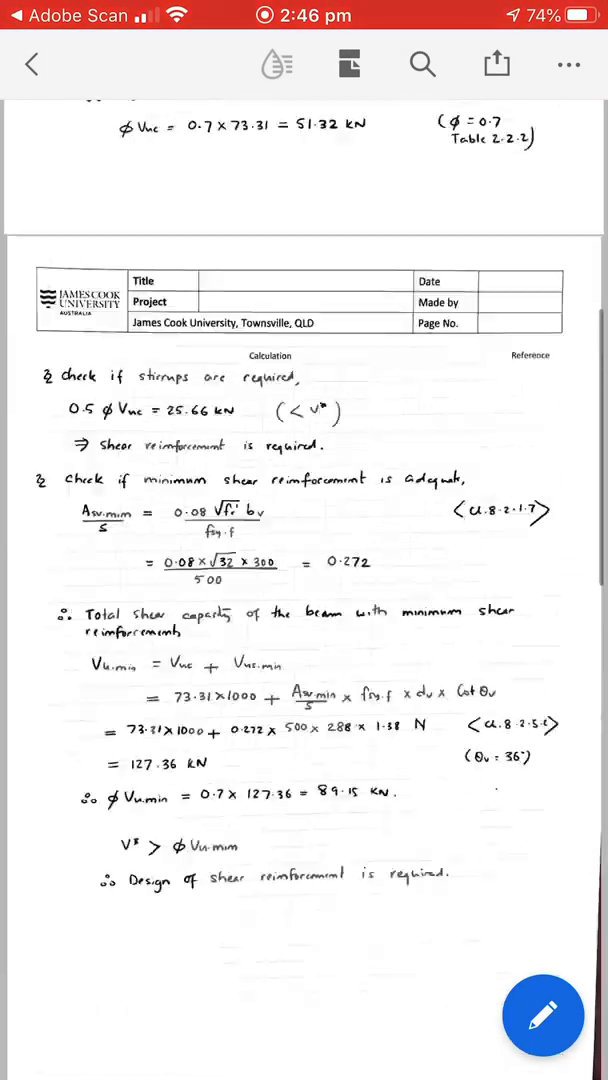
scroll("down", 3)
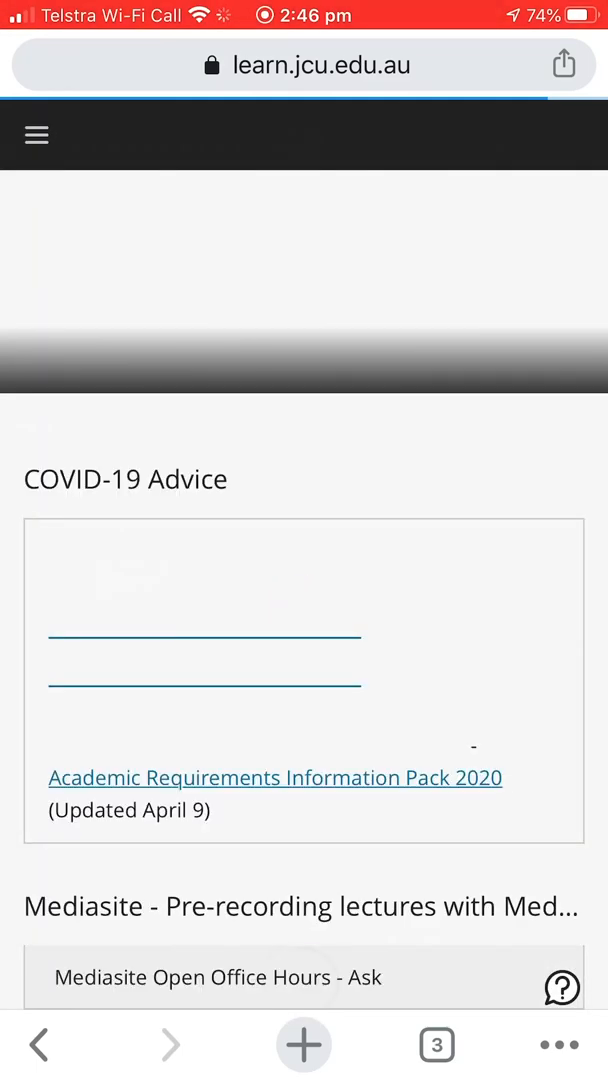
Enter the CS3001 subject and scroll down to its Subject Content.
left_click(40, 136)
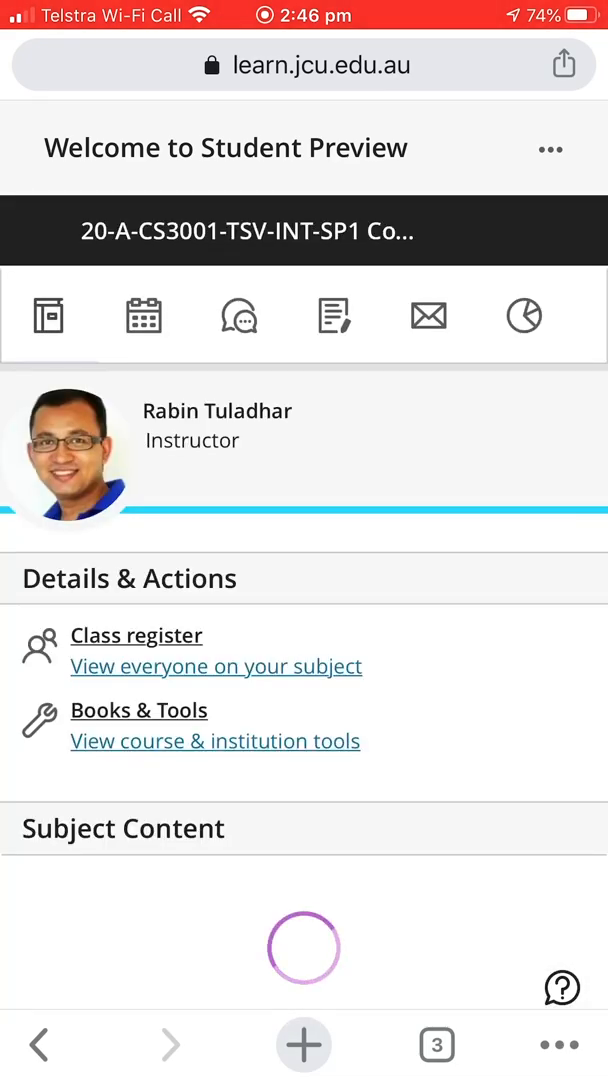
scroll("down", 3)
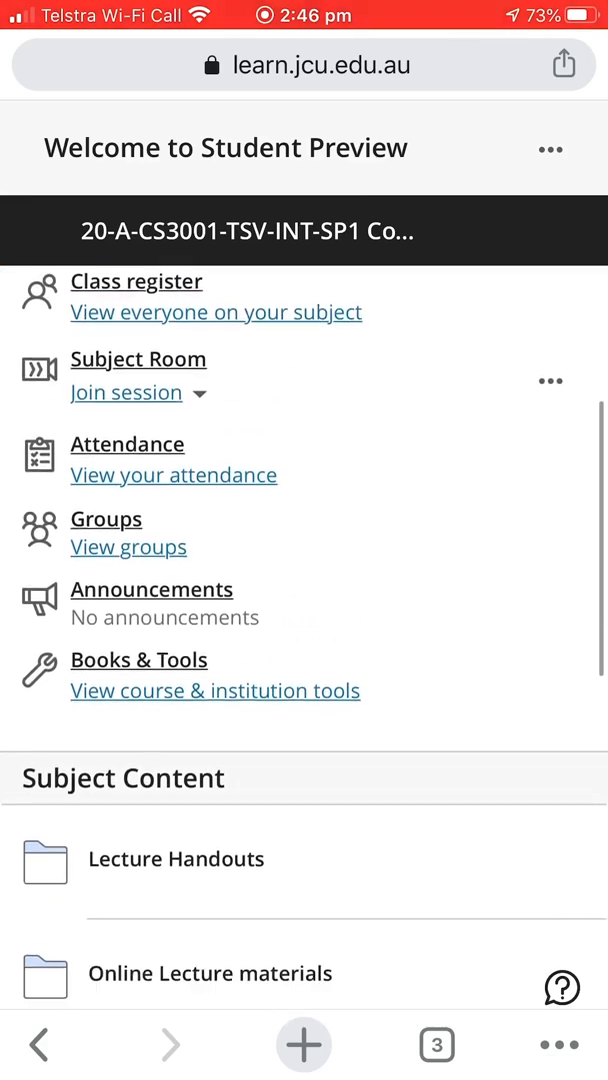
scroll("down", 3)
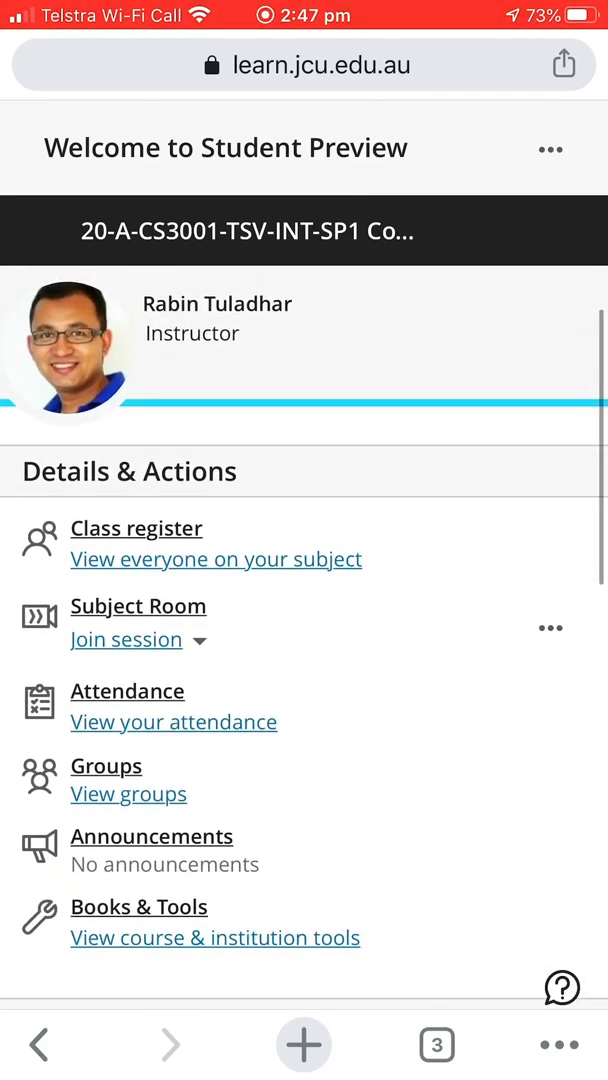
scroll("down", 3)
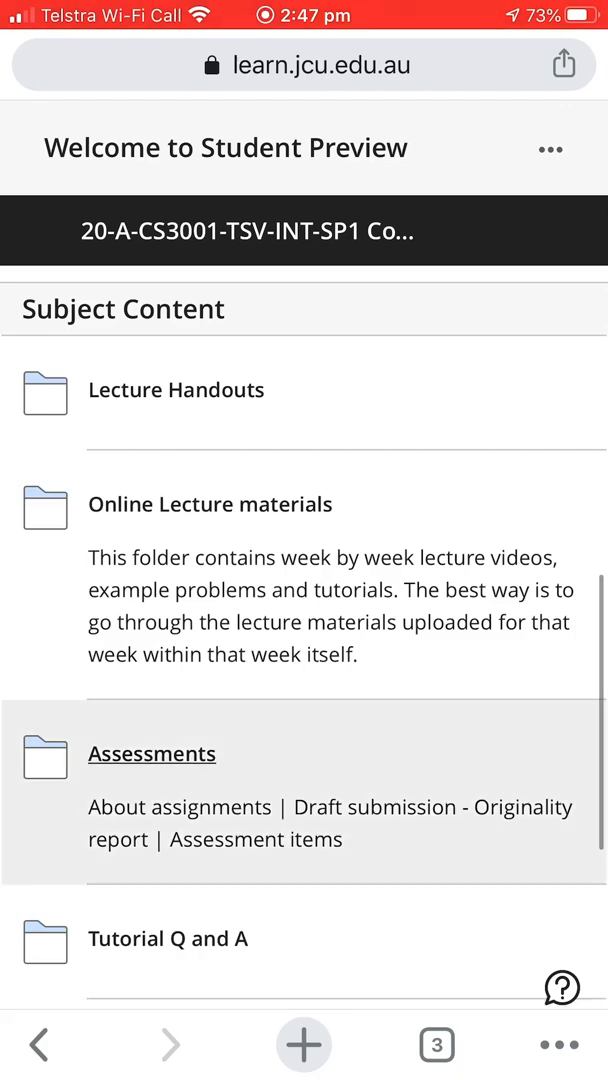
Expand the Assessments folder and open the Practical assignment due 28/04/2020.
left_click(152, 752)
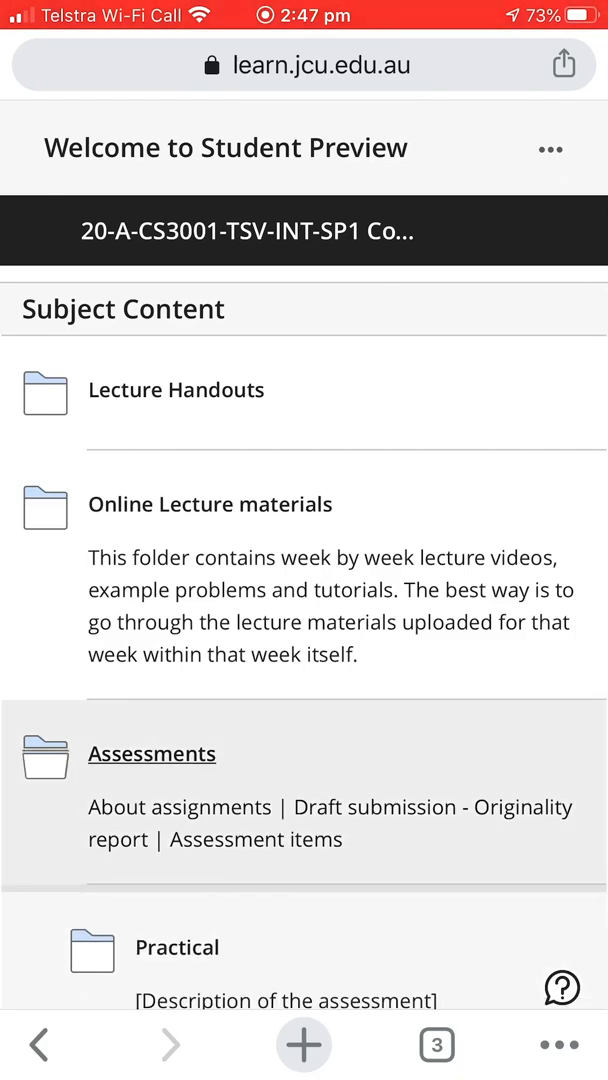
scroll("down", 3)
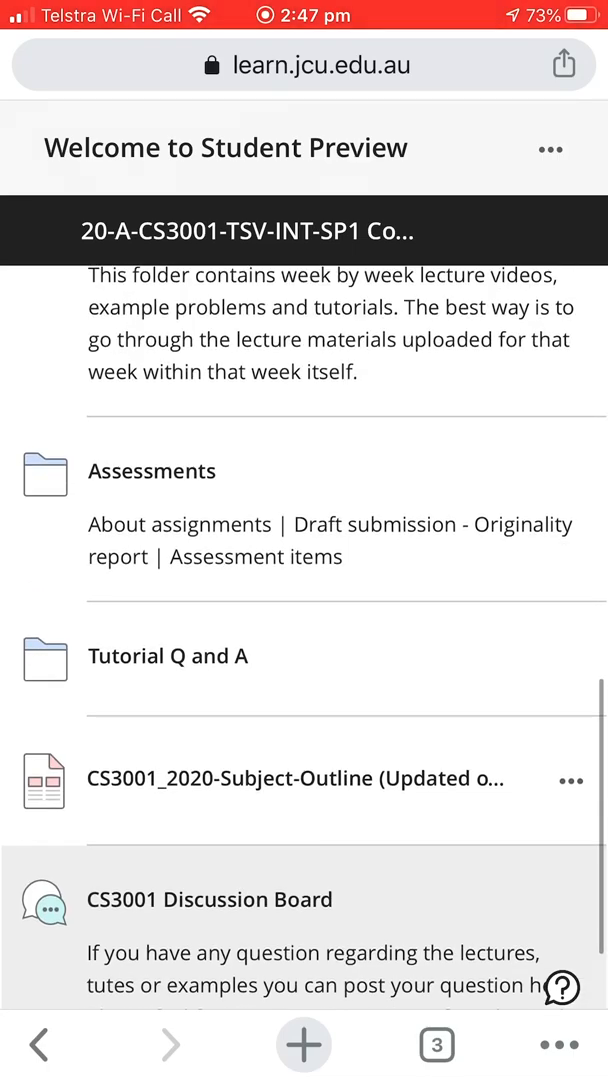
left_click(152, 472)
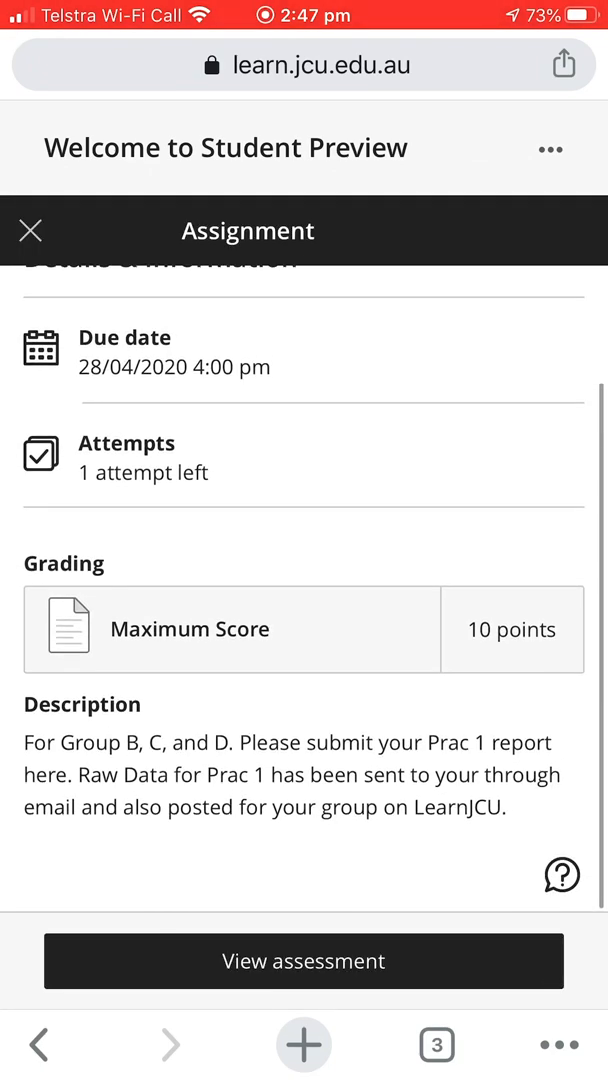
View the assessment, add content and choose Insert Local Files from the + menu.
left_click(304, 960)
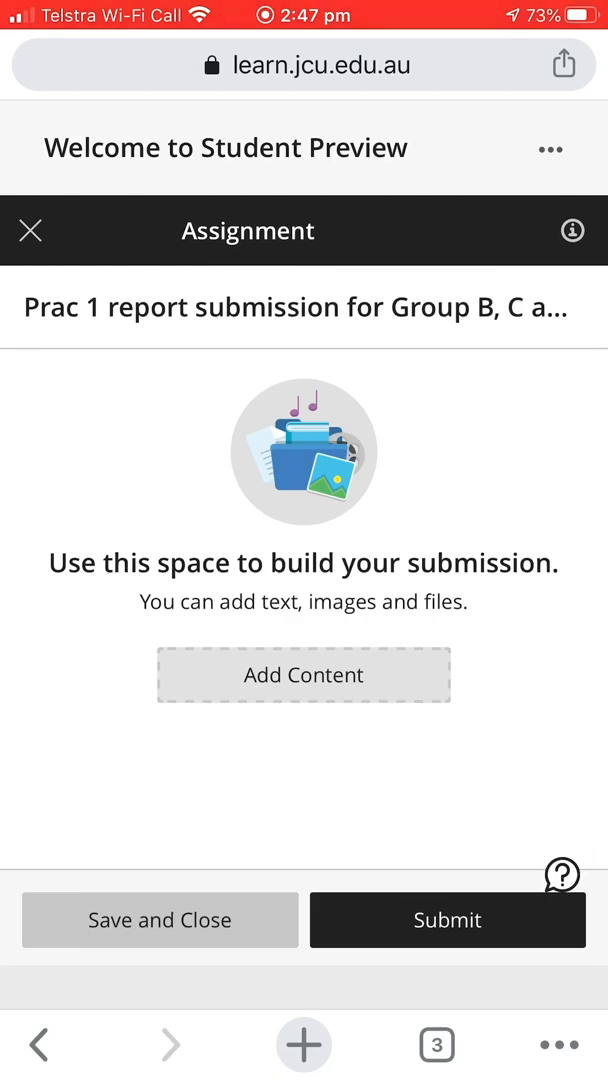
left_click(304, 676)
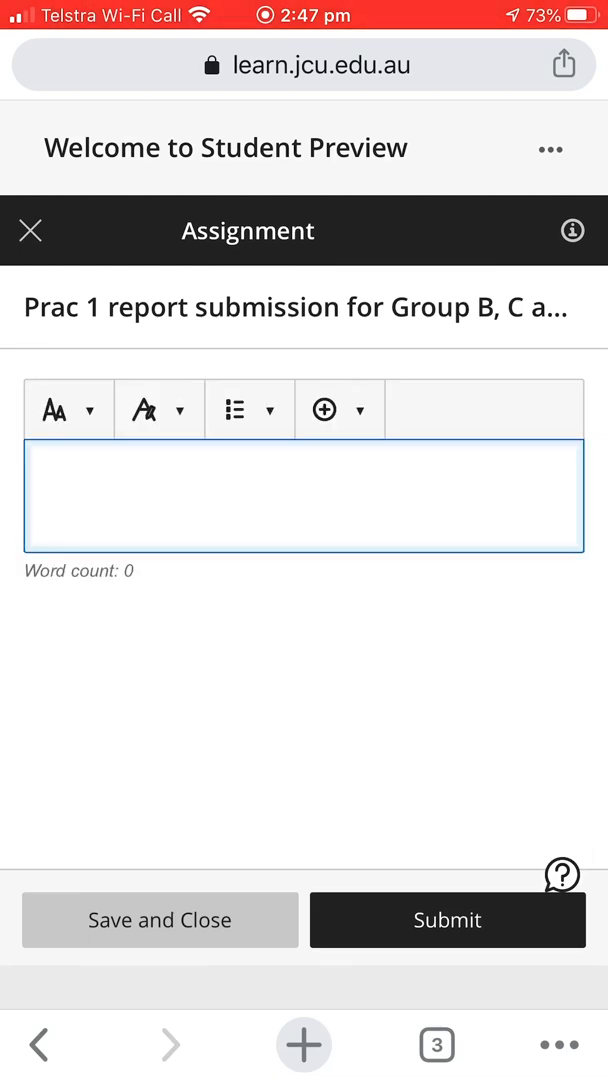
left_click(322, 408)
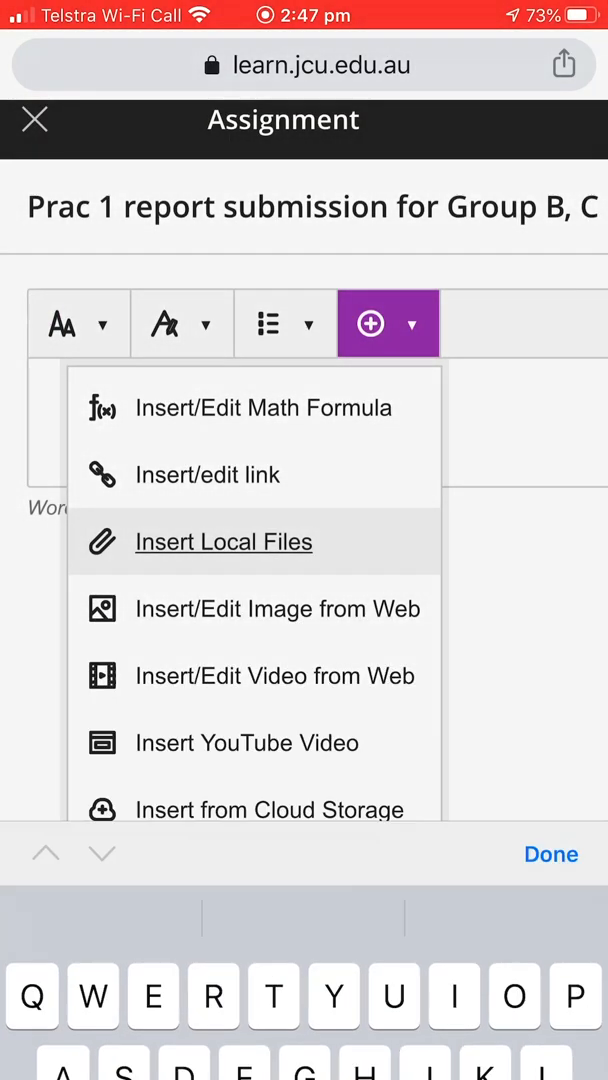
left_click(224, 540)
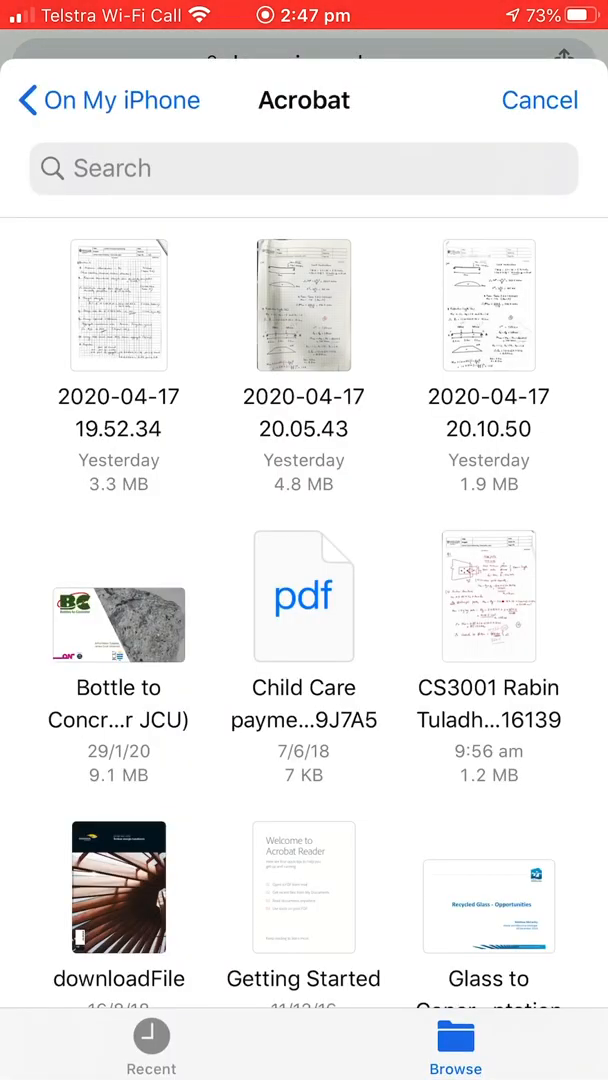
Pick the scanned PDF from the Acrobat folder on the phone as the attachment.
scroll("down", 3)
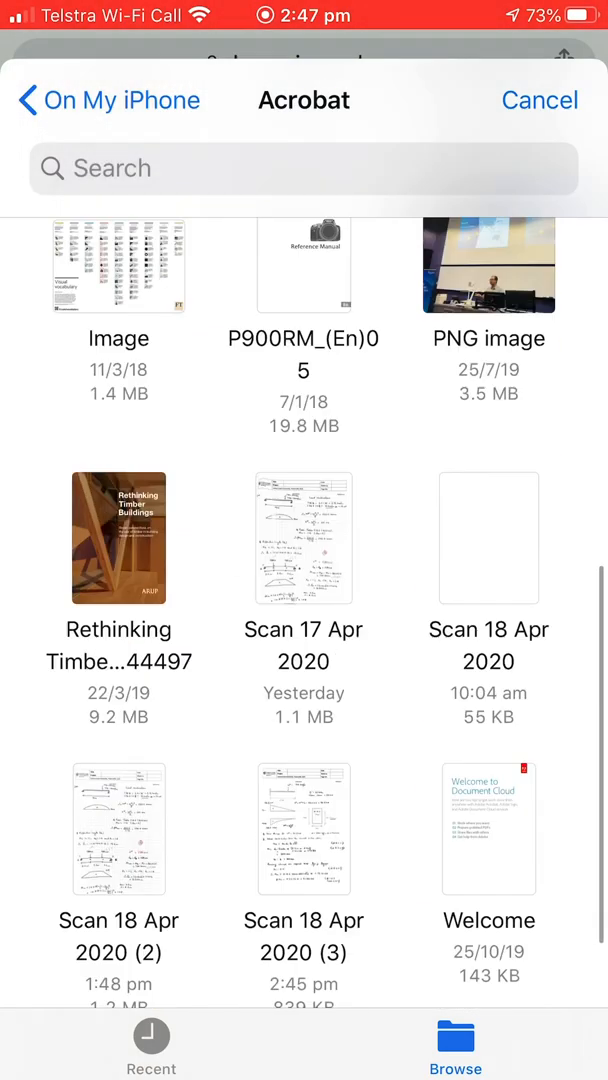
scroll("down", 3)
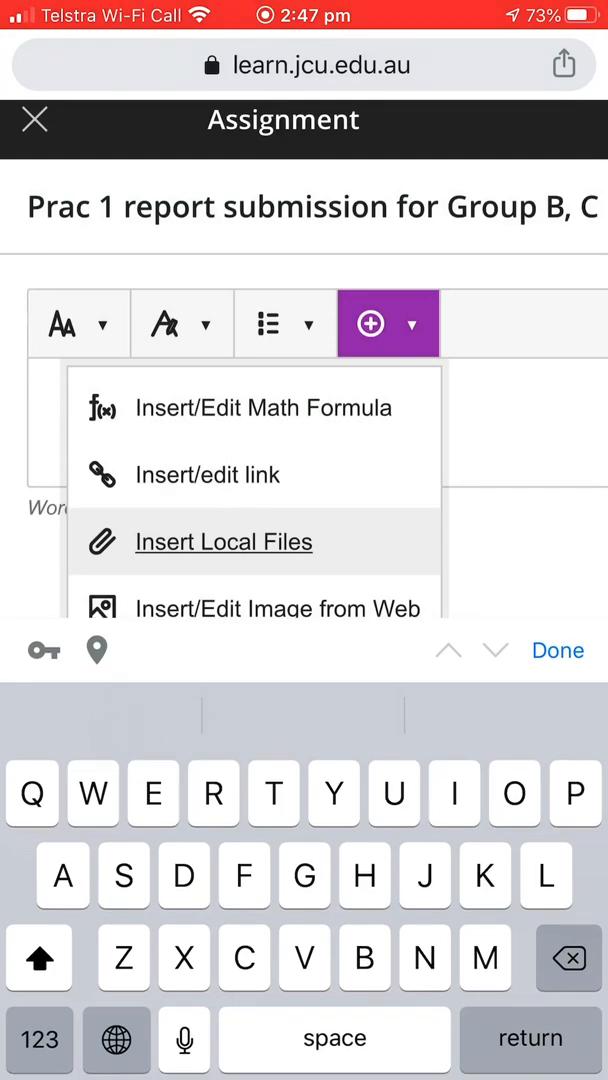
left_click(224, 540)
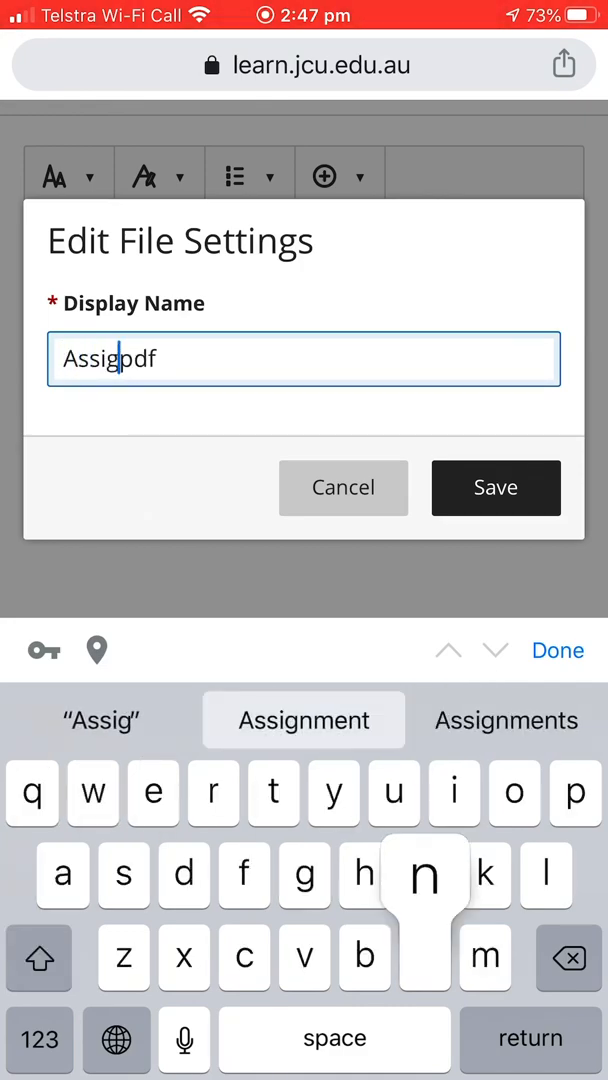
left_click(304, 720)
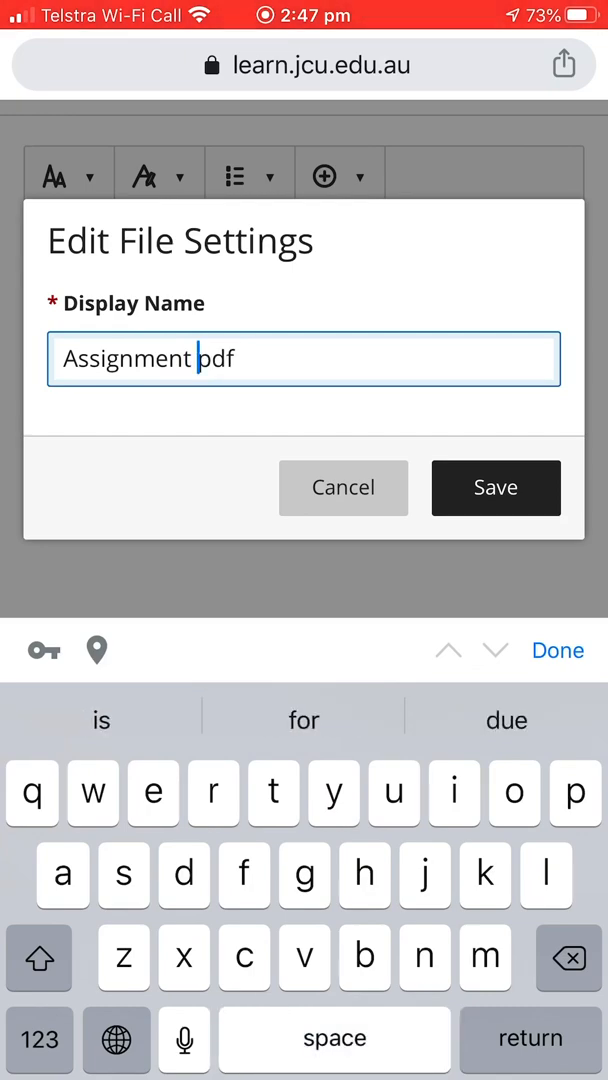
type("Xx")
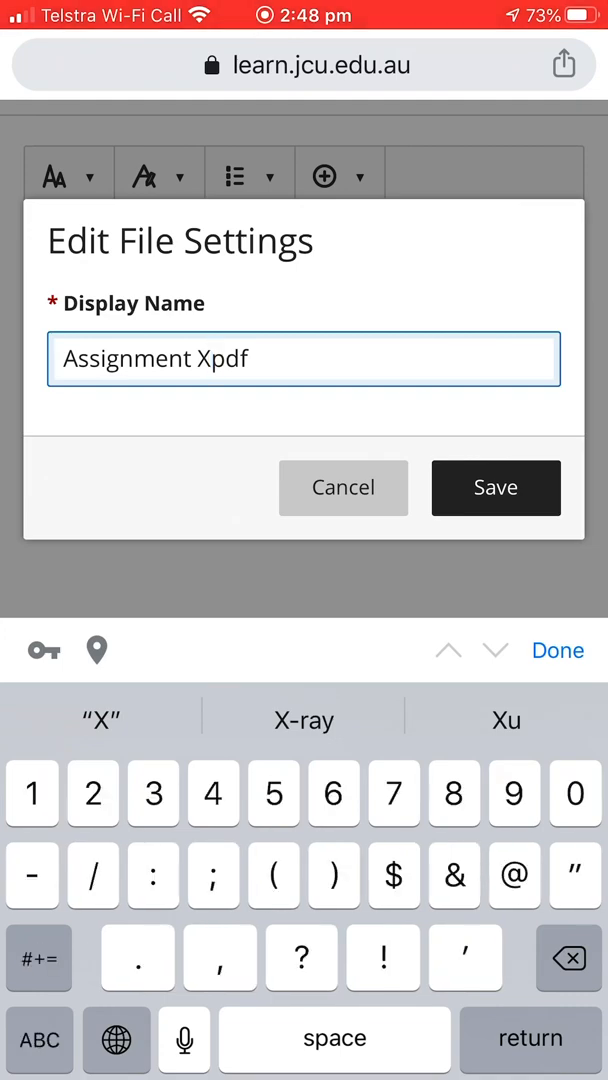
type("(")
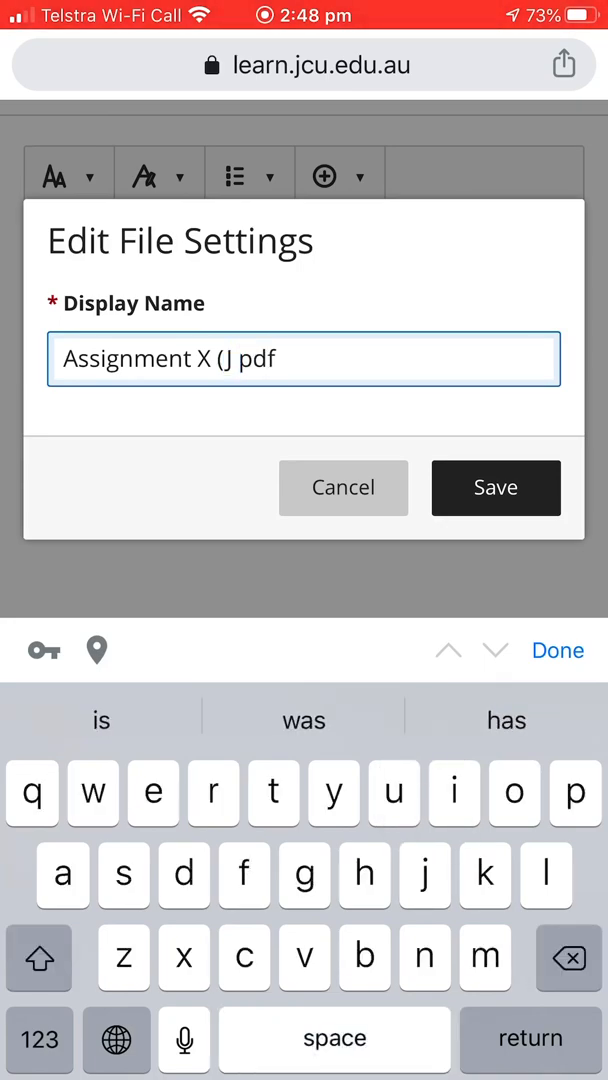
type("Jones).")
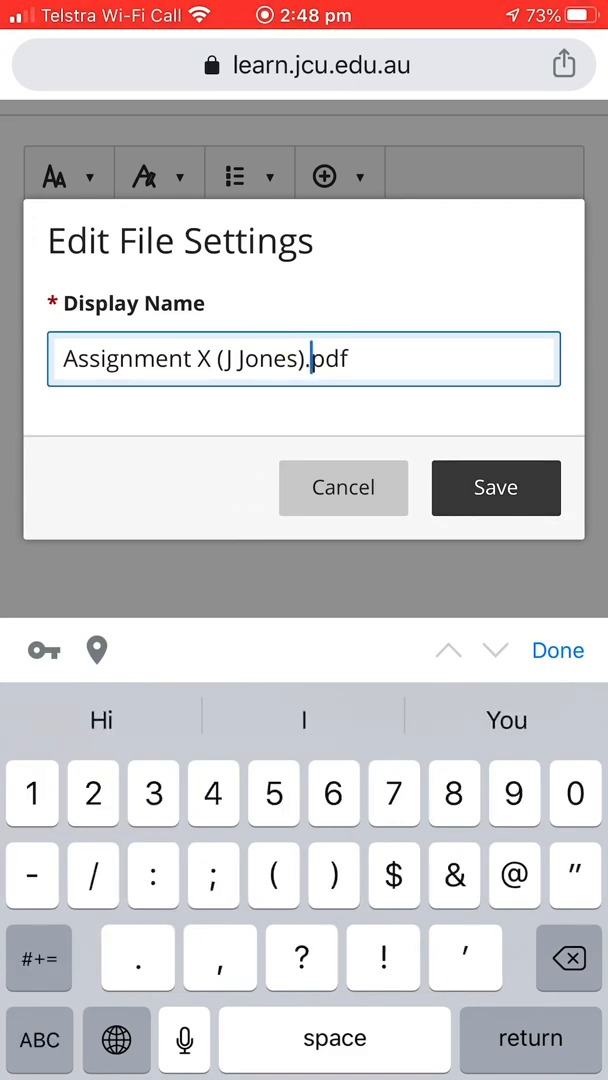
left_click(494, 488)
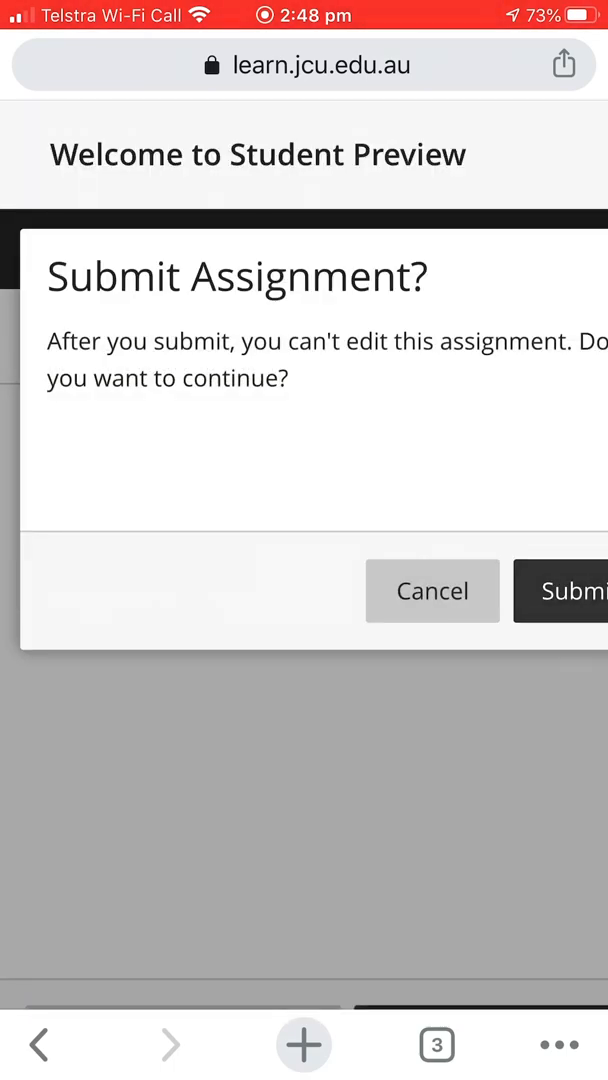
Confirm the Prac 1 submission and view the attached 'Assignment X (J Jones).pdf' pending grading.
left_click(576, 592)
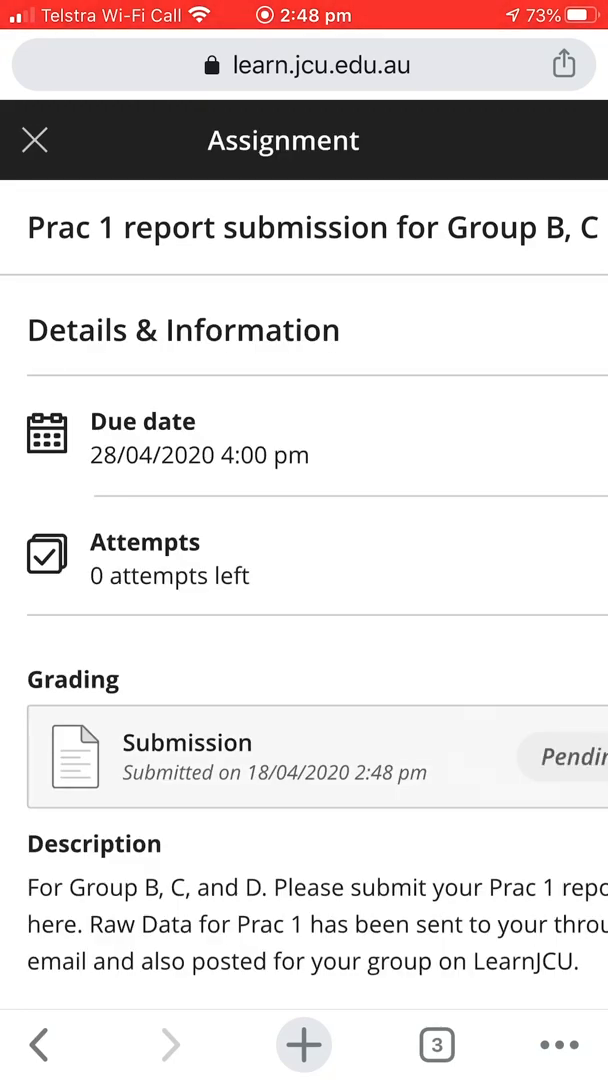
left_click(184, 744)
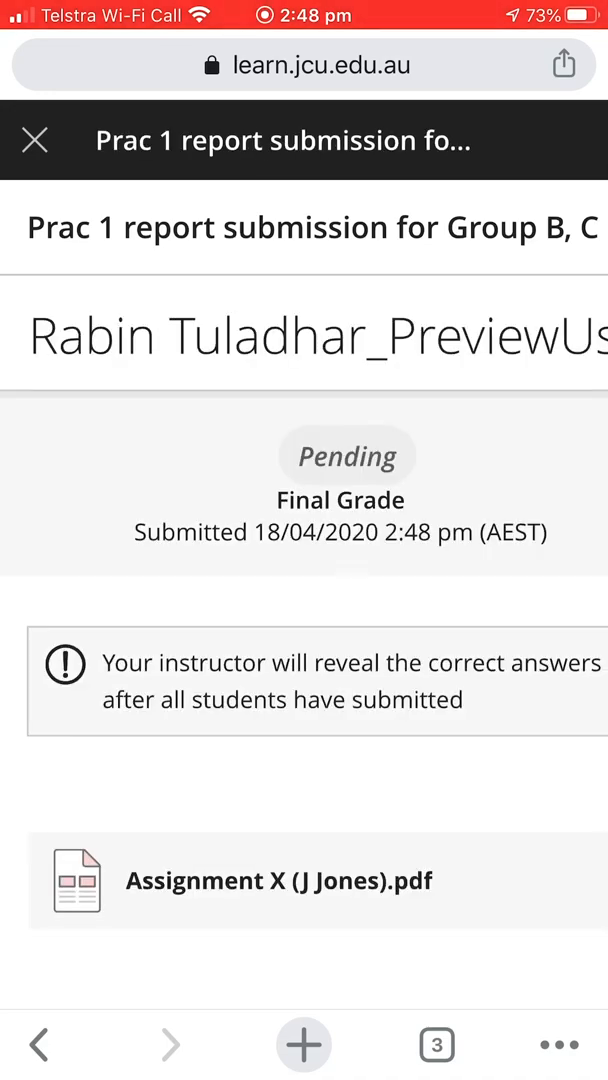